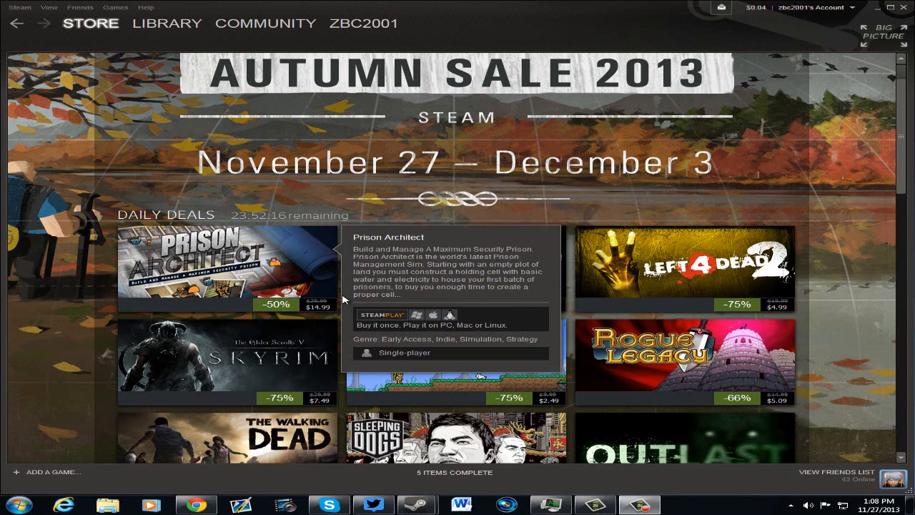
mouse_move(113, 243)
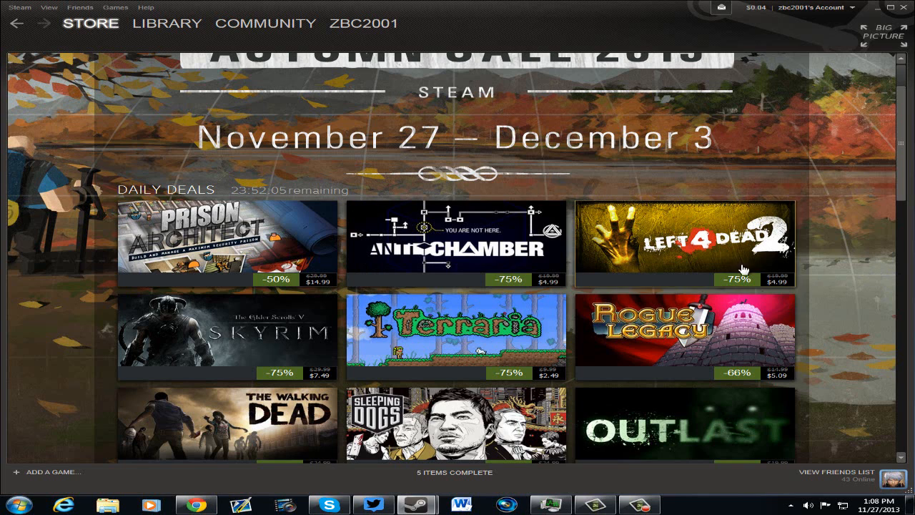
Scroll down slightly so the whole nine-game Daily Deals grid is visible.
scroll("down", 3)
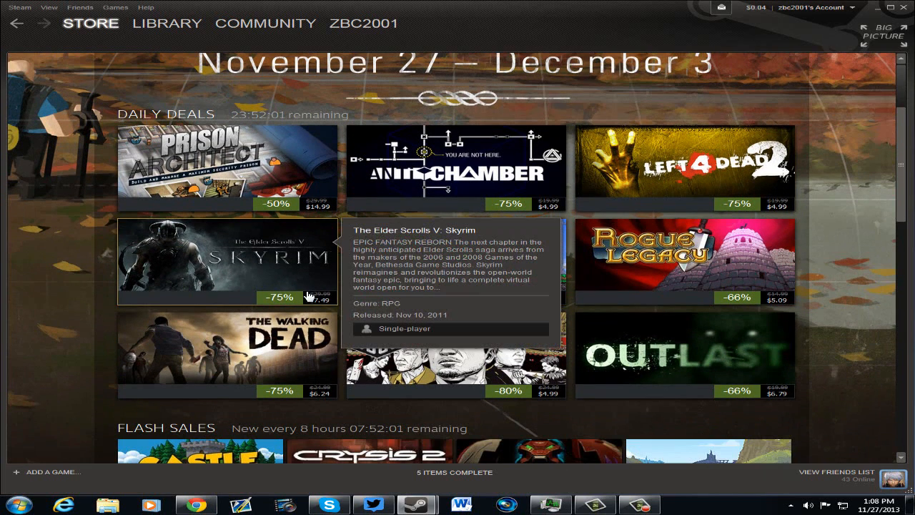
mouse_move(865, 283)
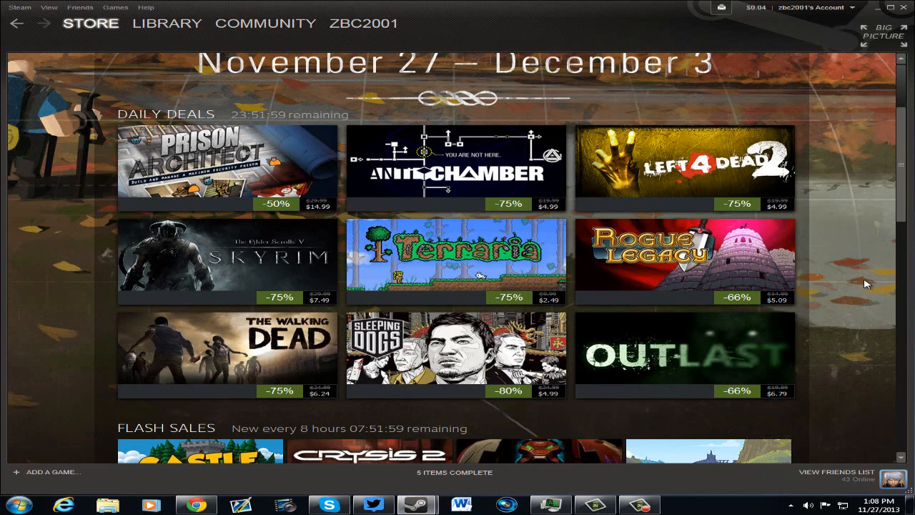
mouse_move(847, 280)
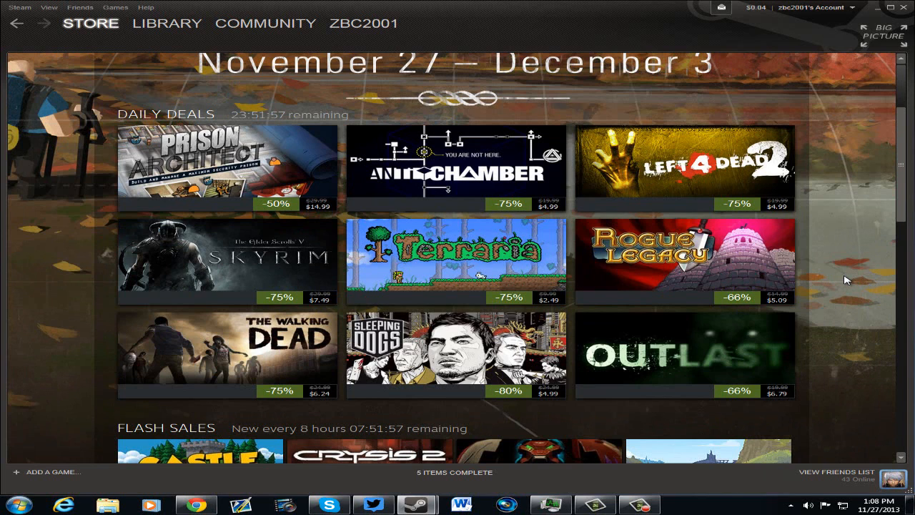
mouse_move(836, 289)
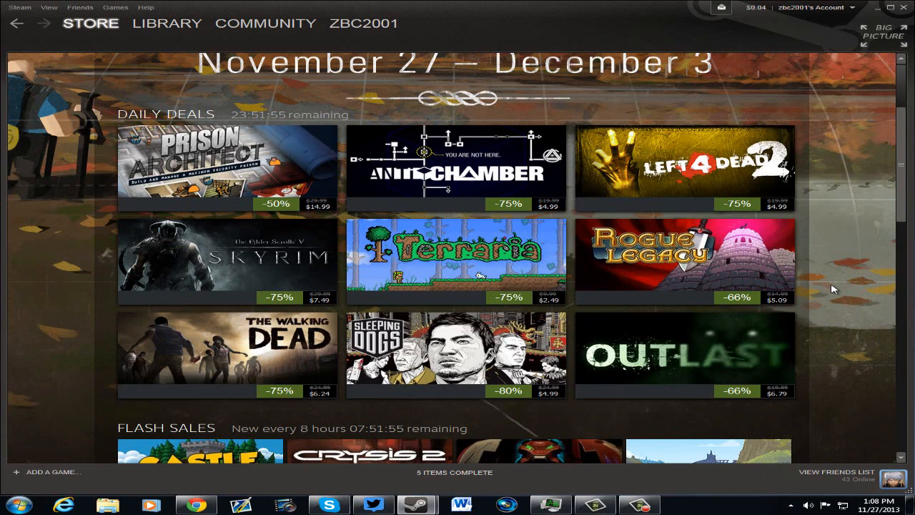
mouse_move(837, 293)
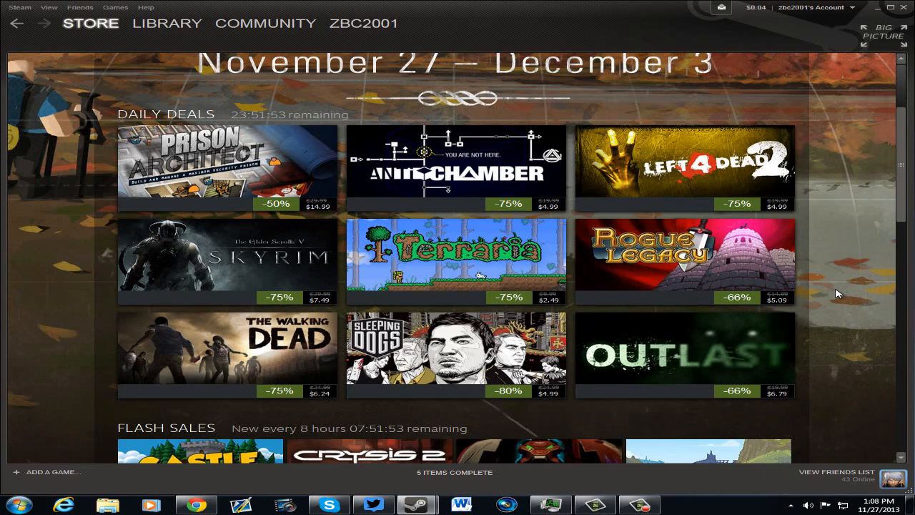
mouse_move(303, 427)
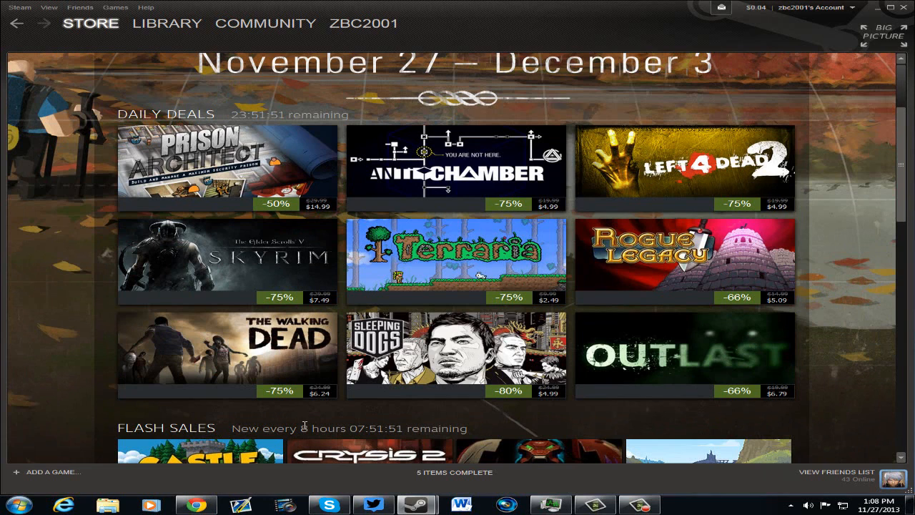
mouse_move(357, 415)
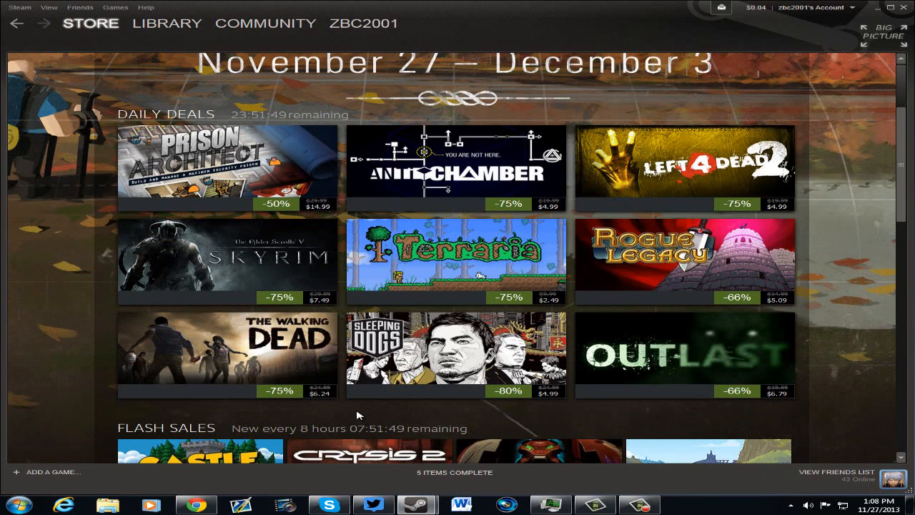
mouse_move(351, 413)
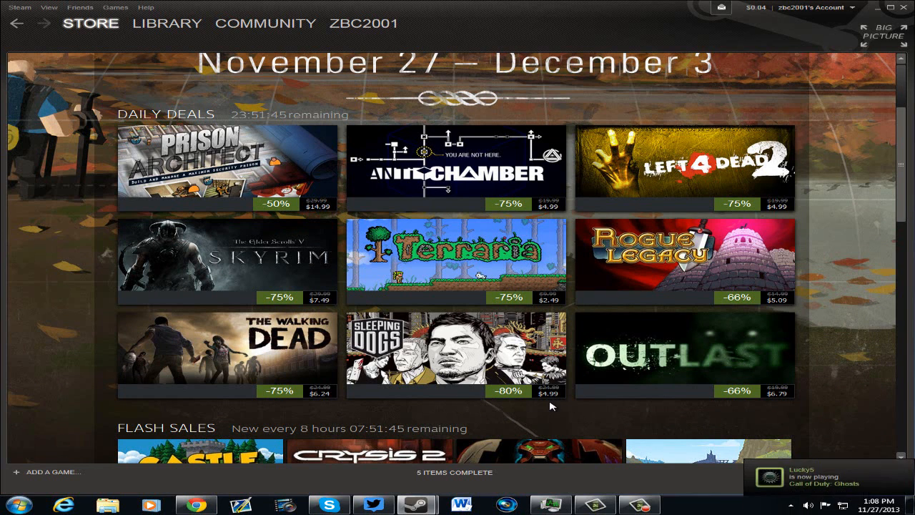
mouse_move(597, 360)
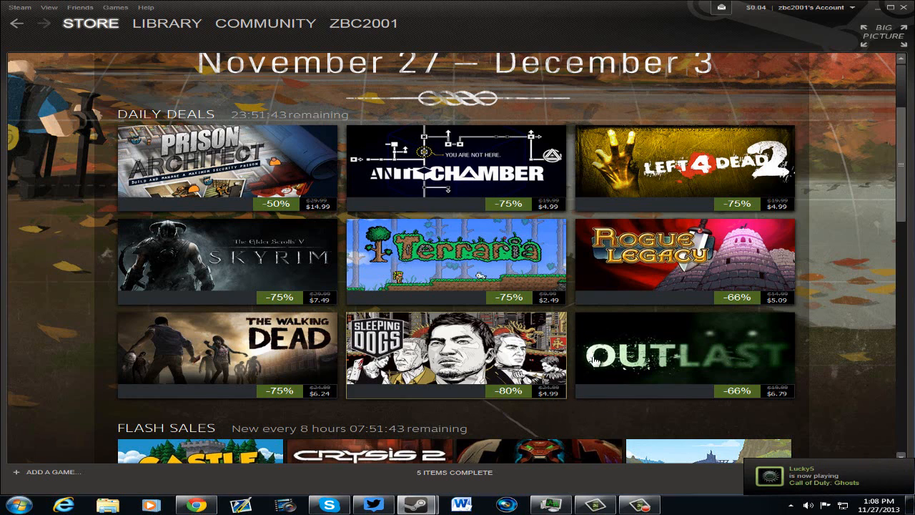
mouse_move(861, 399)
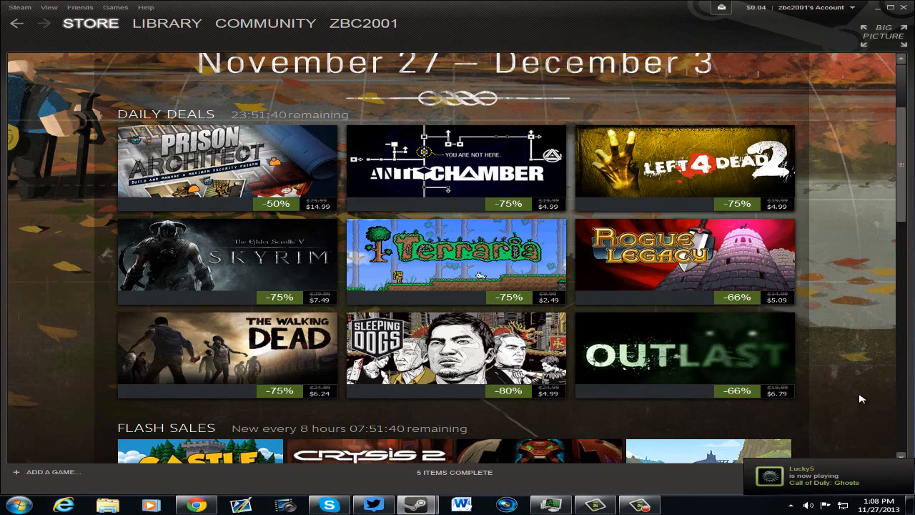
Scroll down to reveal the Flash Sales row and the wishlist notification panel.
scroll("down", 3)
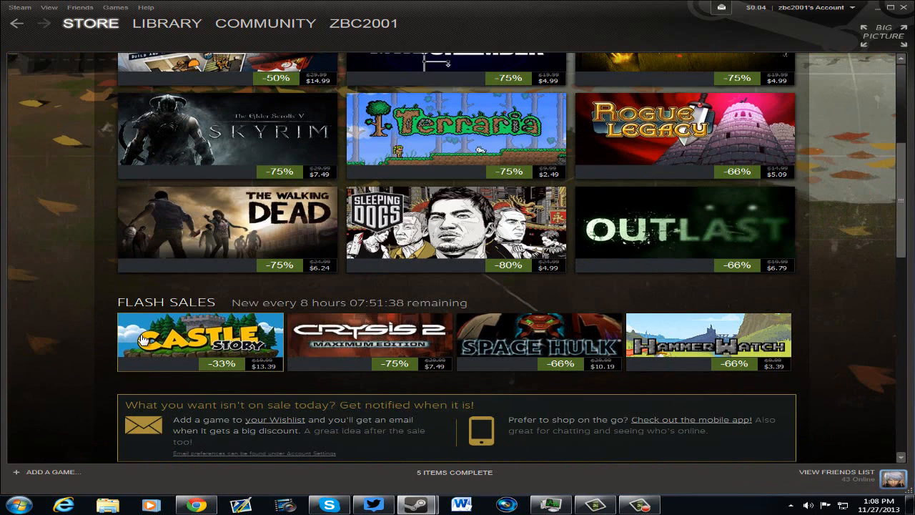
mouse_move(32, 332)
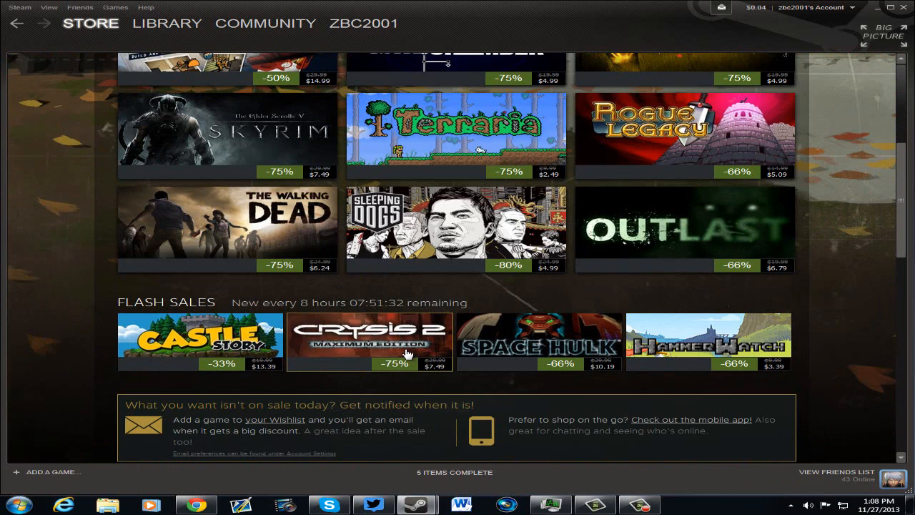
mouse_move(429, 385)
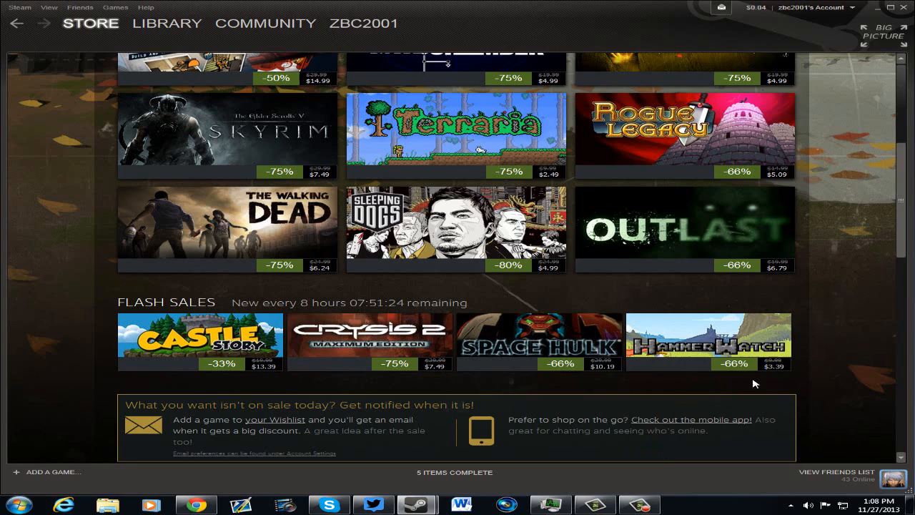
mouse_move(824, 379)
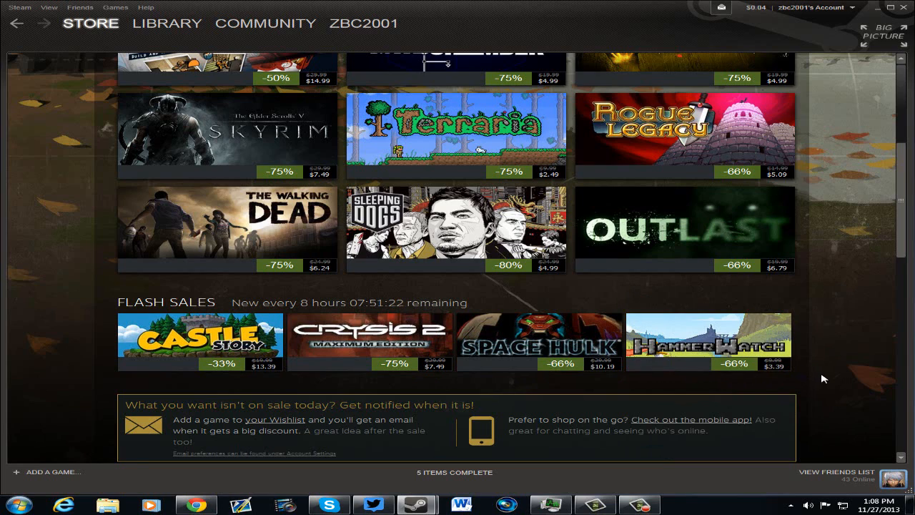
Scroll through the Top Sellers grid with Call of Duty: Ghosts, CS:GO and Payday 2.
scroll("down", 3)
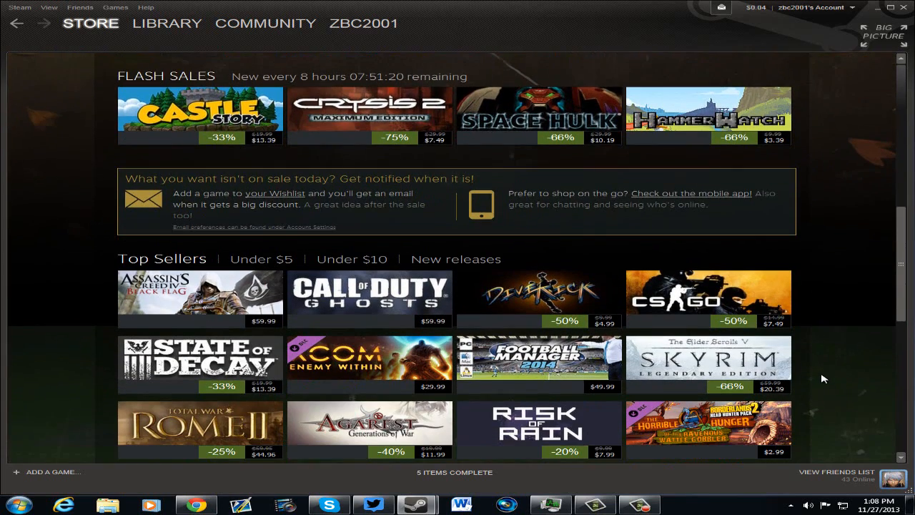
scroll("down", 3)
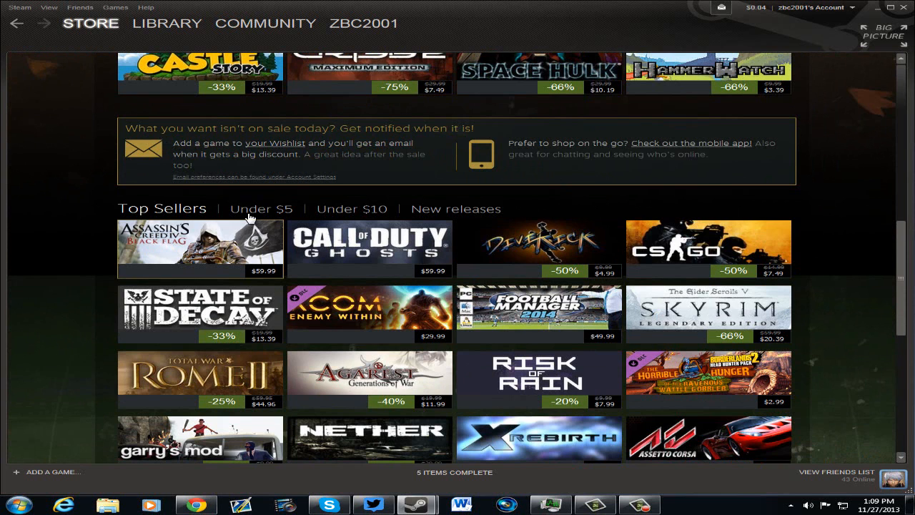
scroll("down", 3)
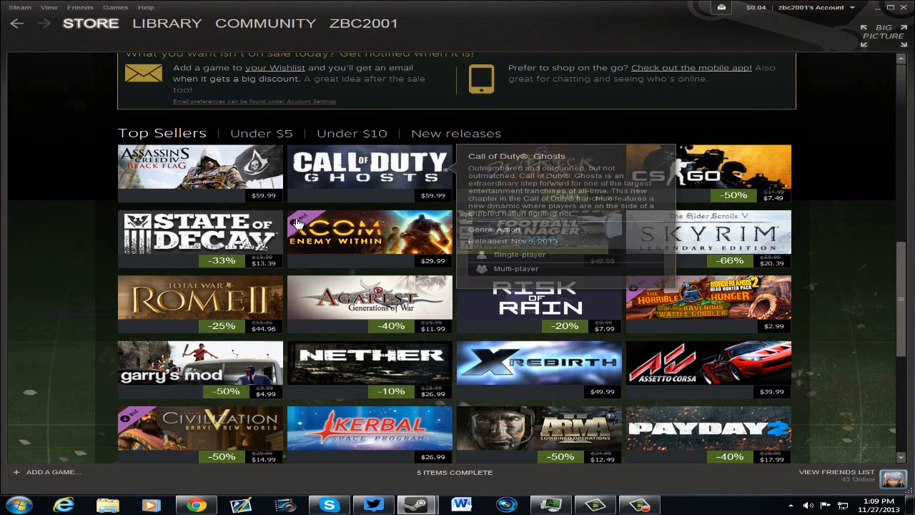
mouse_move(171, 220)
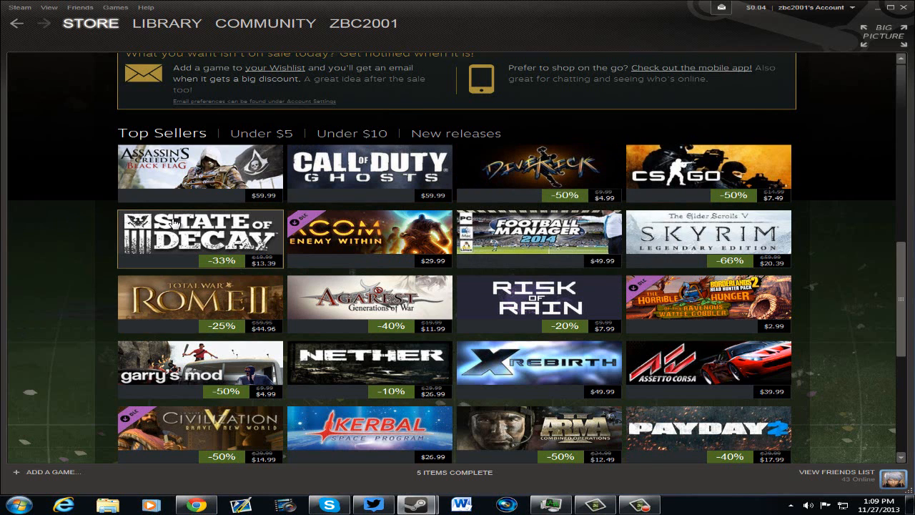
mouse_move(385, 402)
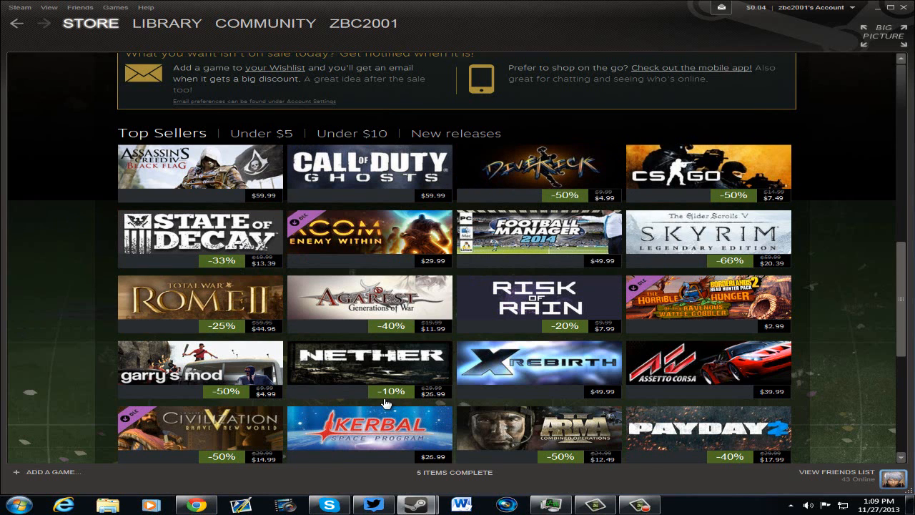
scroll("down", 3)
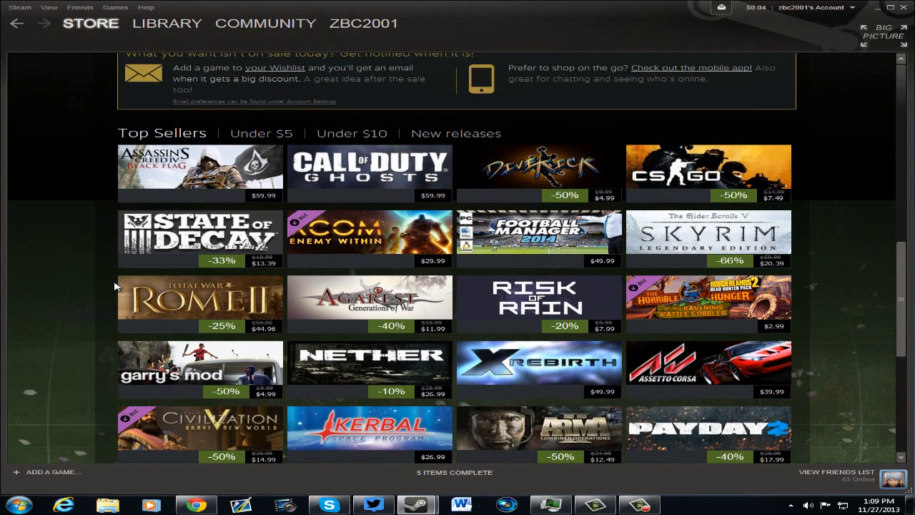
scroll("down", 3)
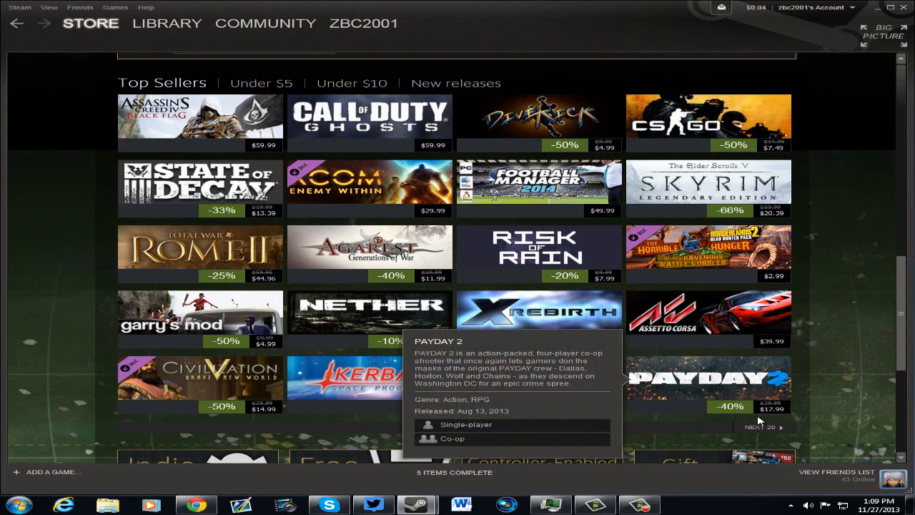
mouse_move(737, 418)
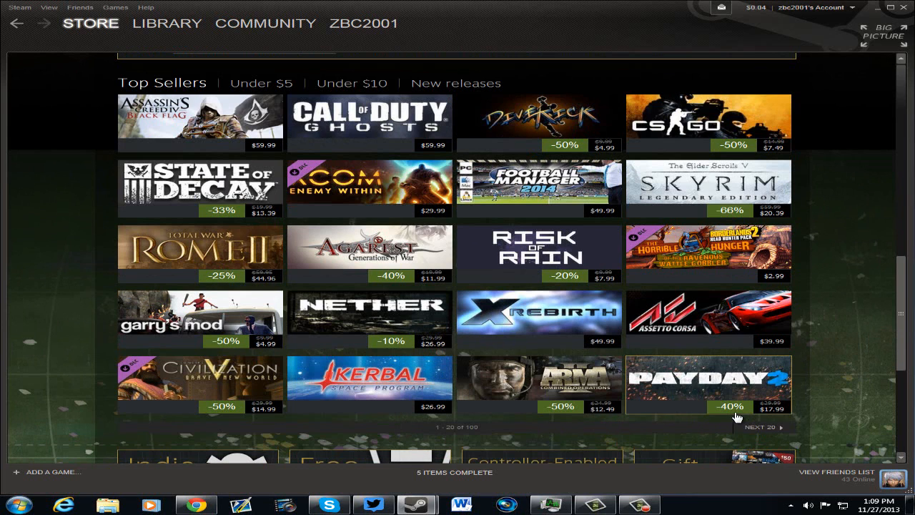
mouse_move(540, 387)
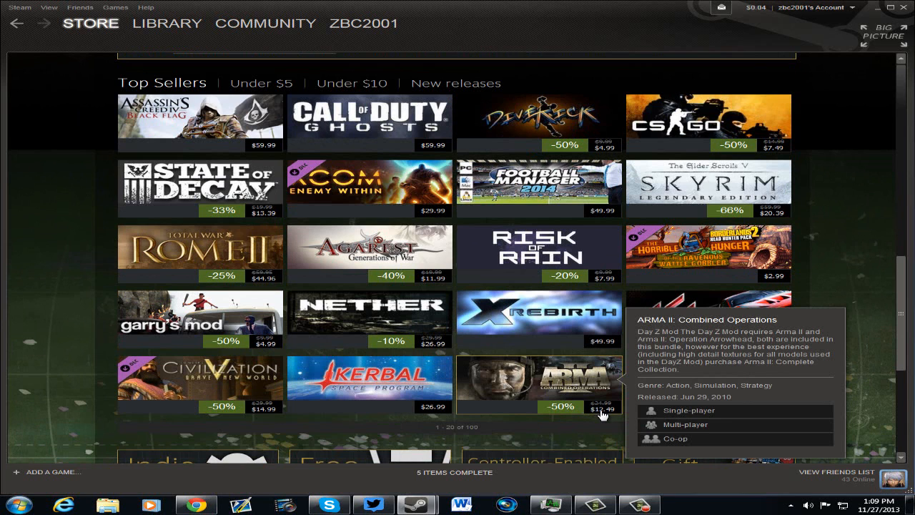
mouse_move(552, 378)
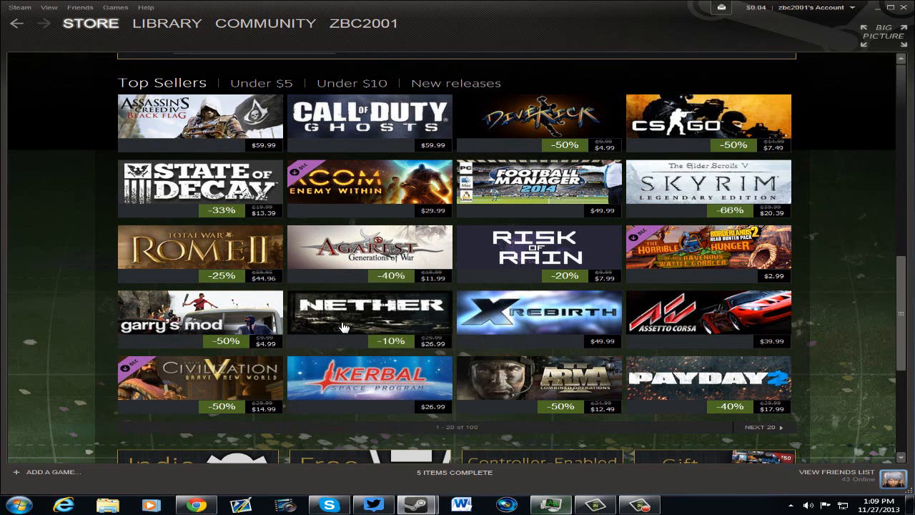
mouse_move(369, 322)
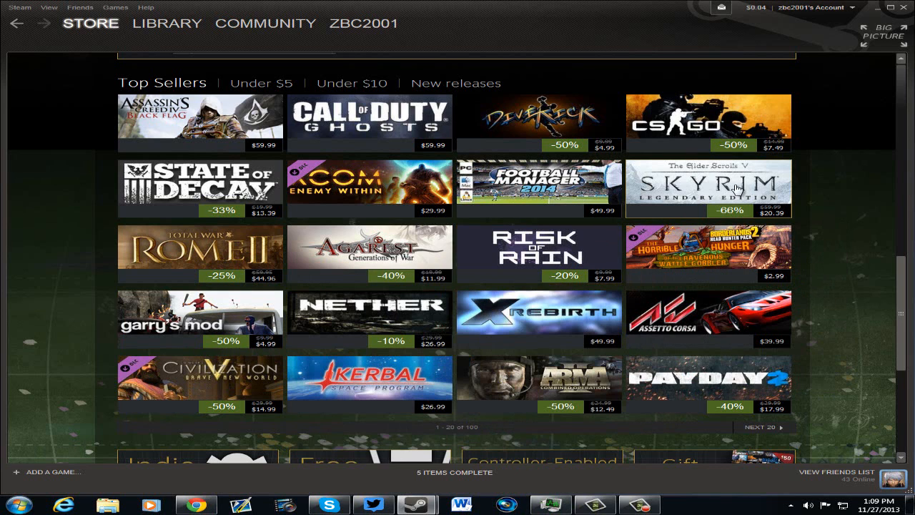
mouse_move(708, 188)
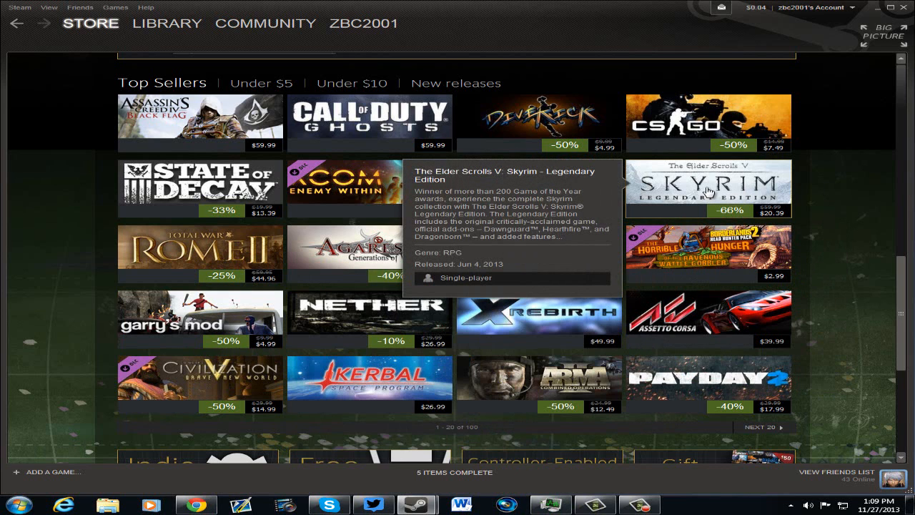
mouse_move(780, 220)
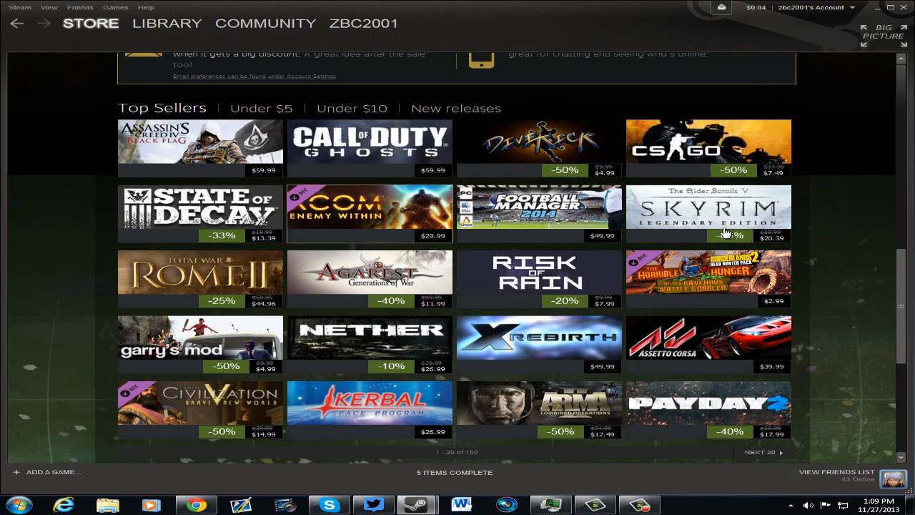
mouse_move(200, 215)
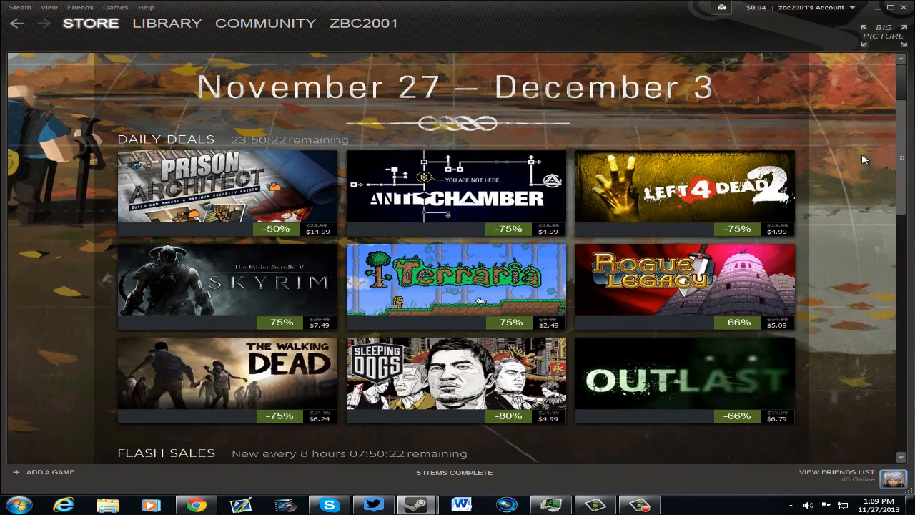
Scroll past Top Sellers to reach and enter the Indie Games store section.
scroll("down", 3)
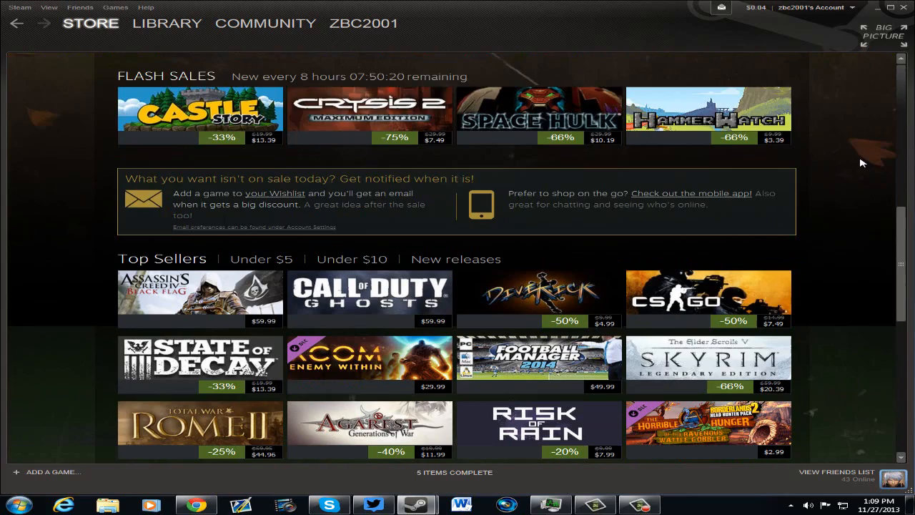
scroll("down", 3)
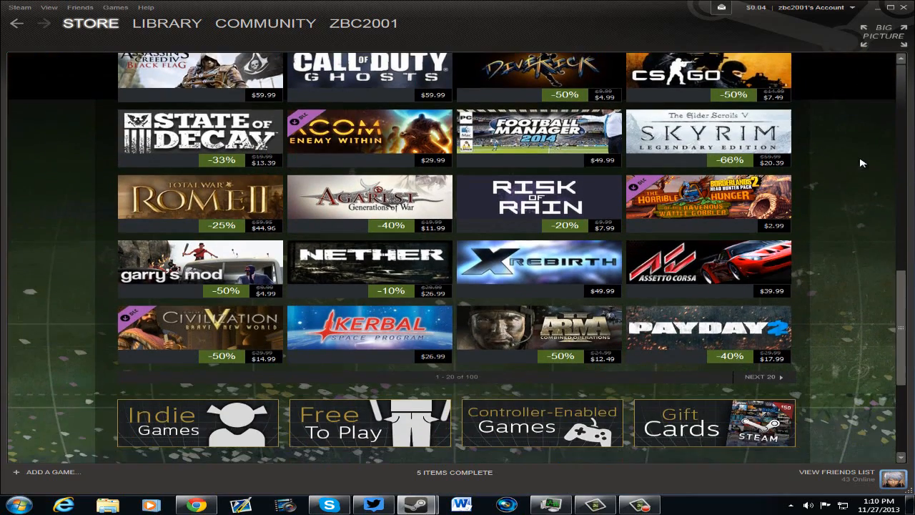
scroll("down", 3)
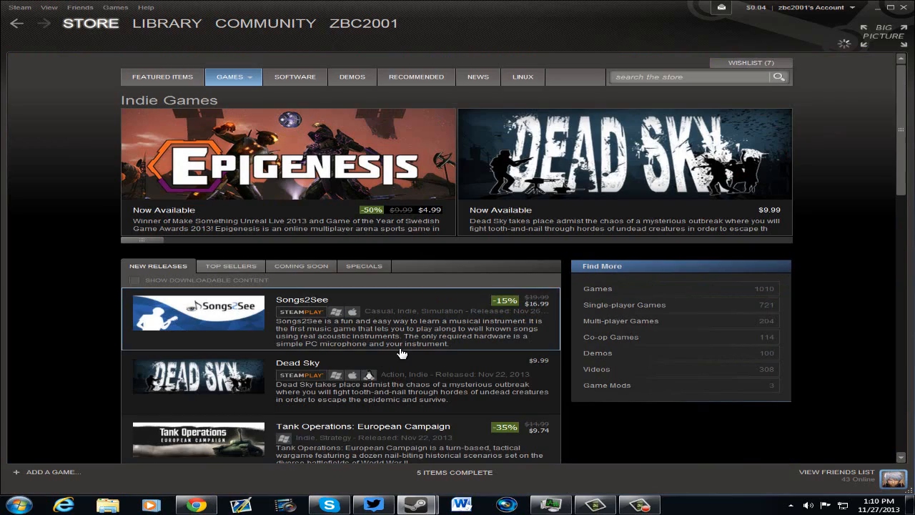
Page through the Indie Games featured carousel past titles like Lilly Looking Through.
scroll("down", 3)
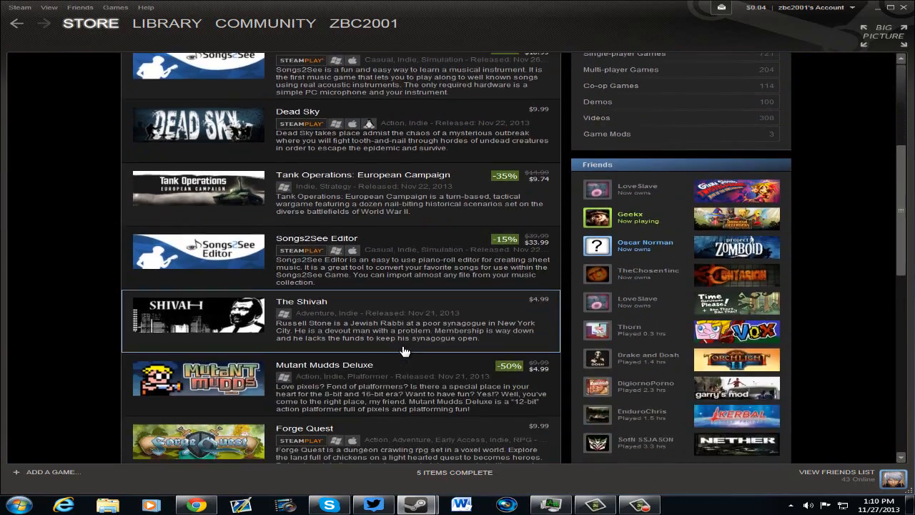
scroll("down", 3)
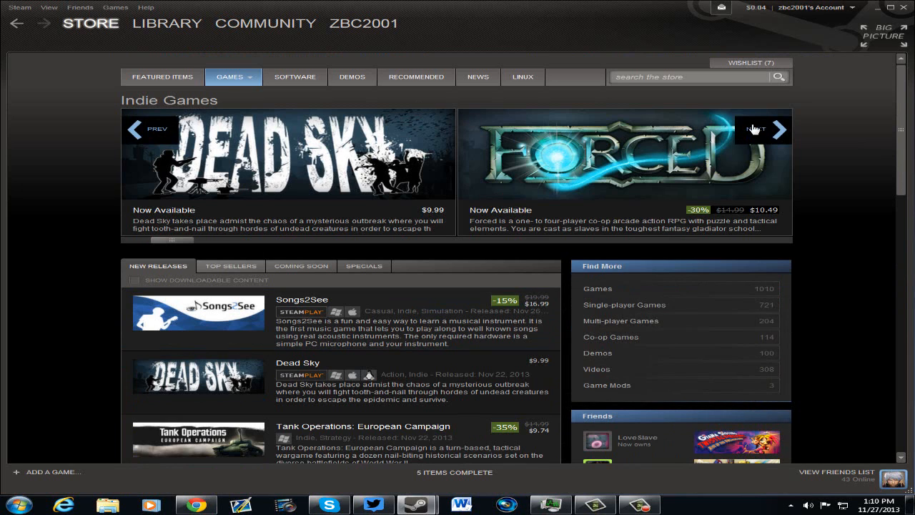
left_click(755, 129)
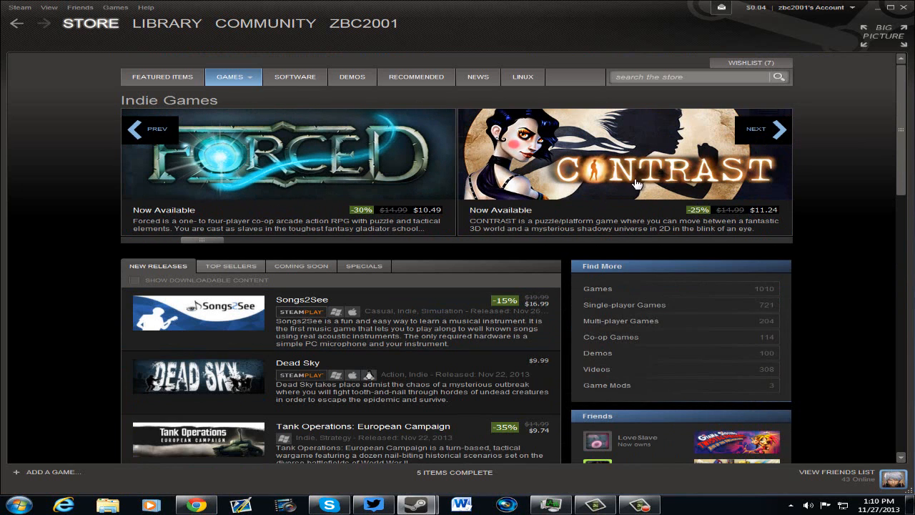
mouse_move(744, 206)
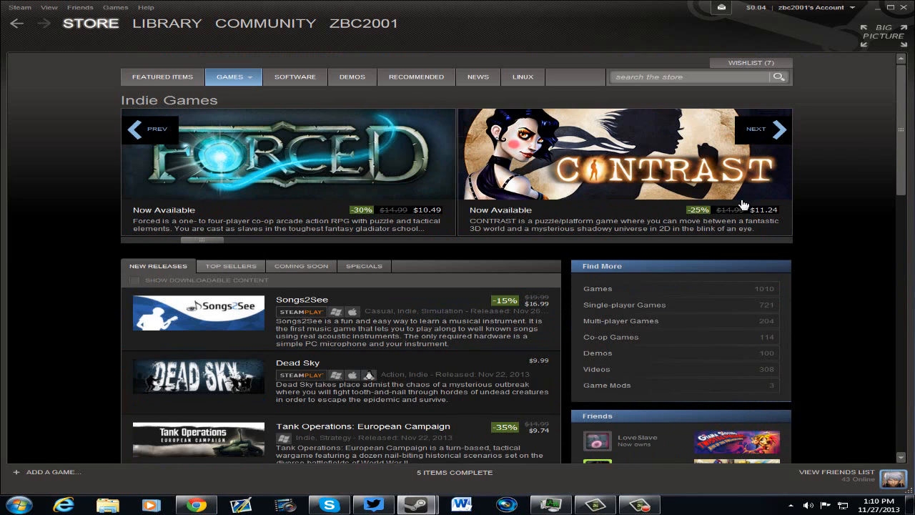
left_click(764, 129)
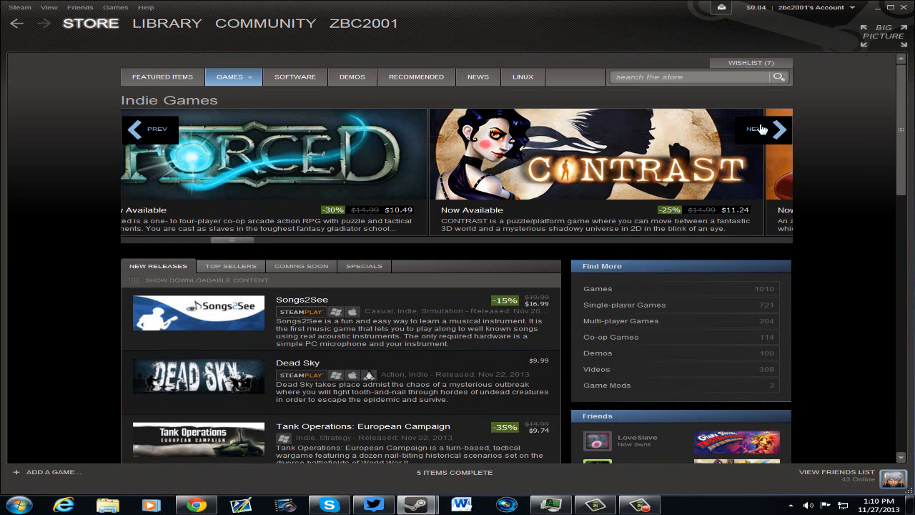
left_click(764, 129)
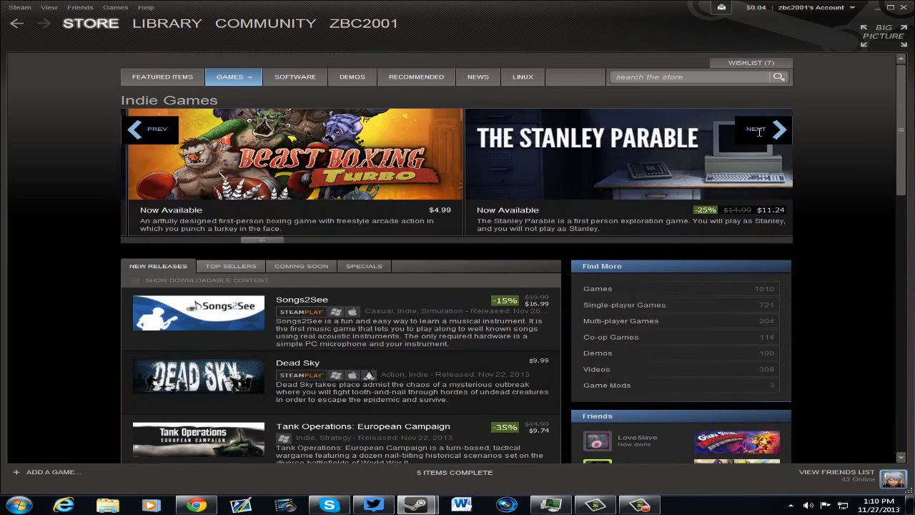
left_click(755, 129)
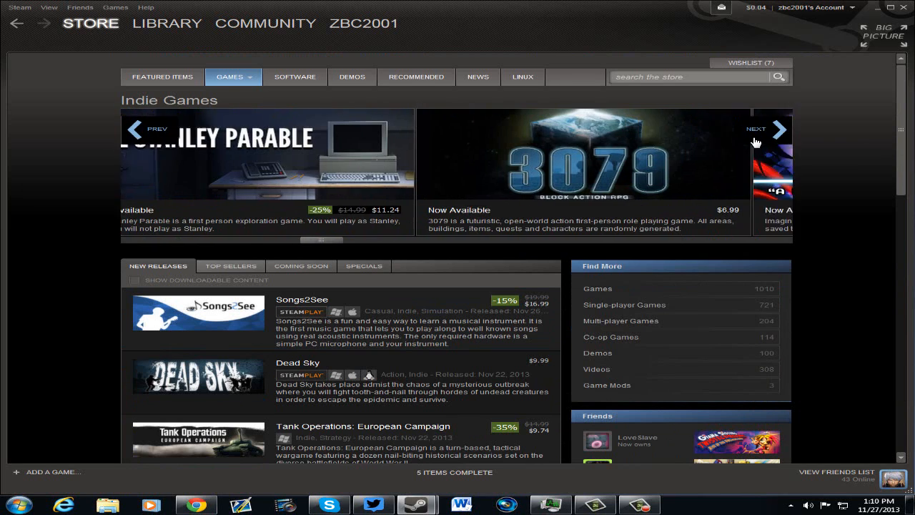
left_click(778, 128)
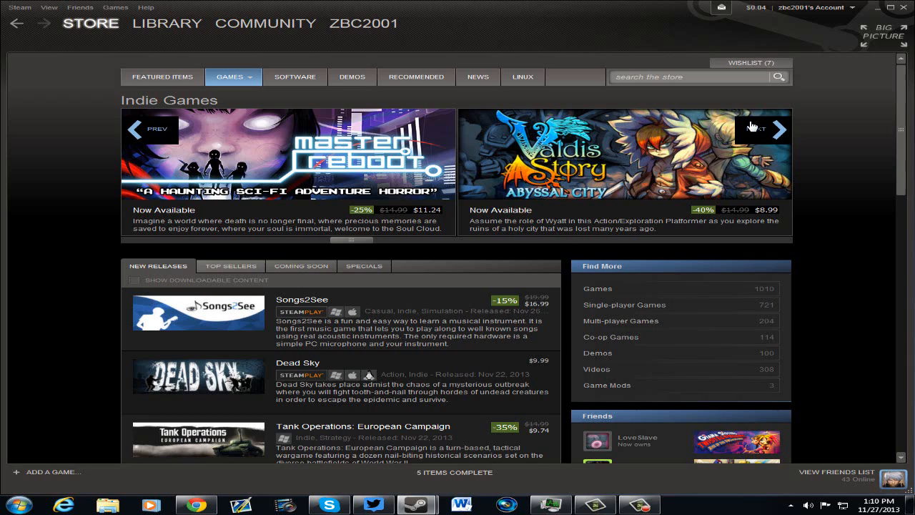
mouse_move(752, 127)
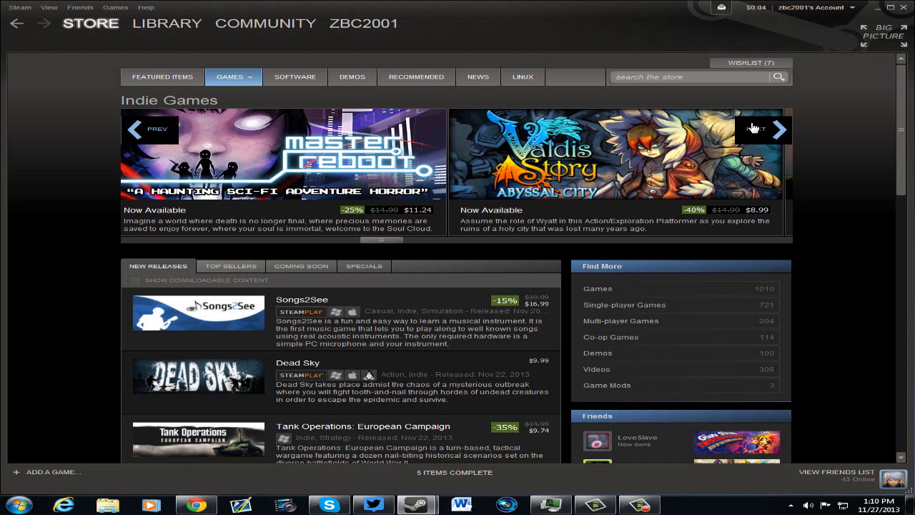
left_click(764, 129)
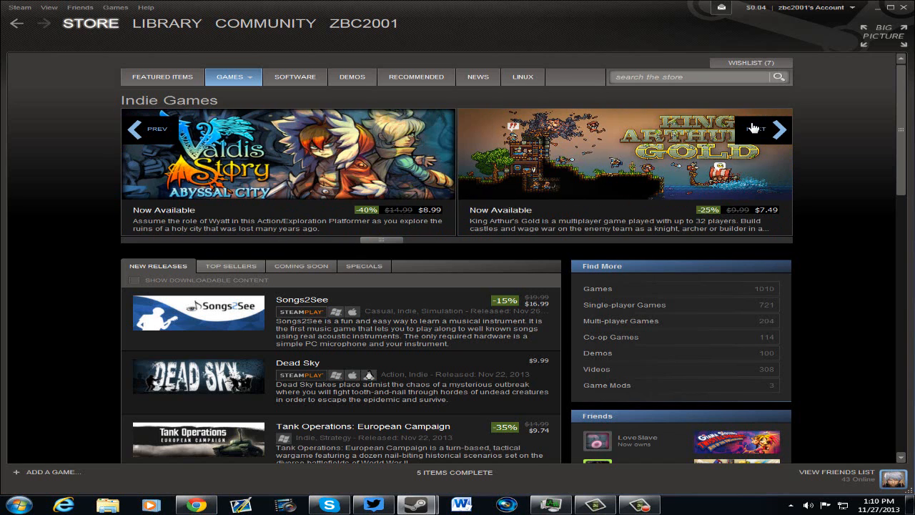
left_click(778, 128)
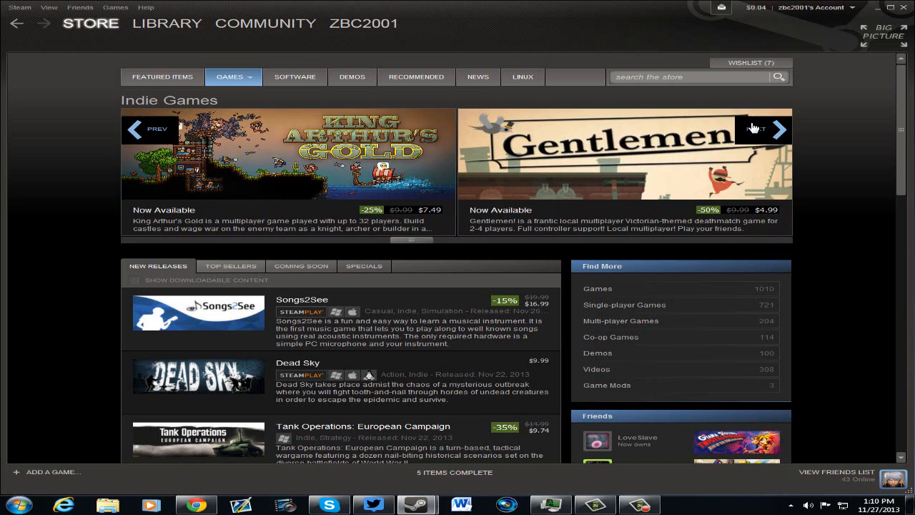
left_click(778, 129)
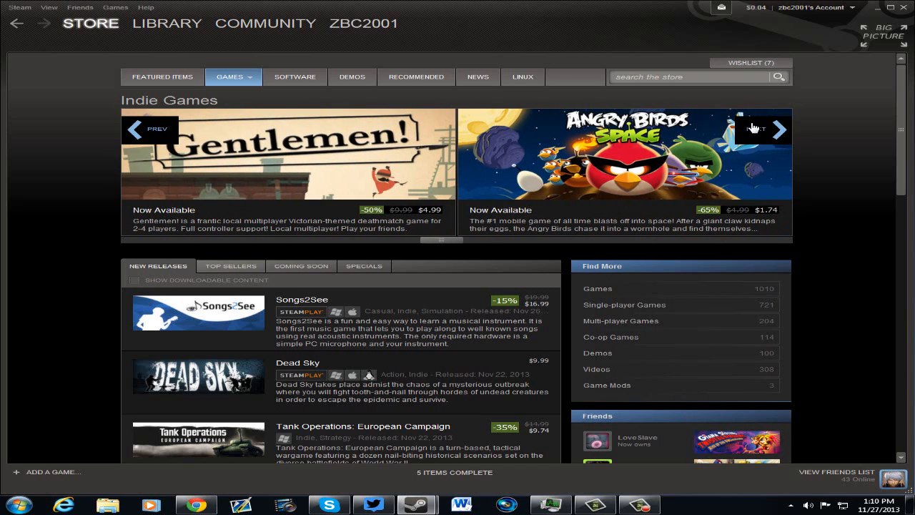
left_click(755, 129)
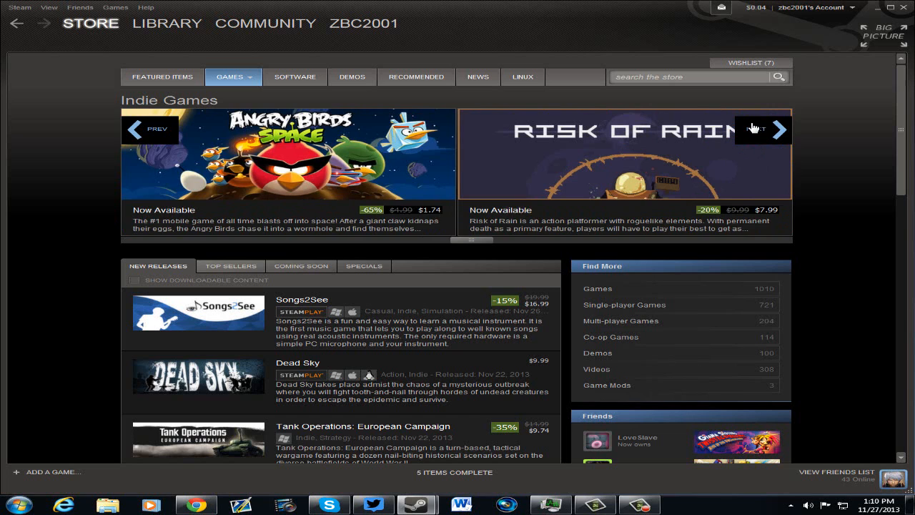
left_click(763, 129)
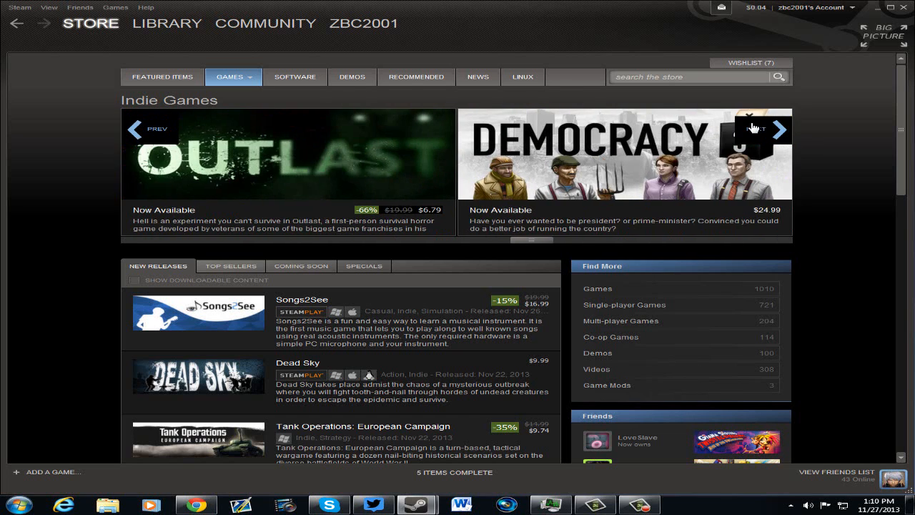
left_click(764, 129)
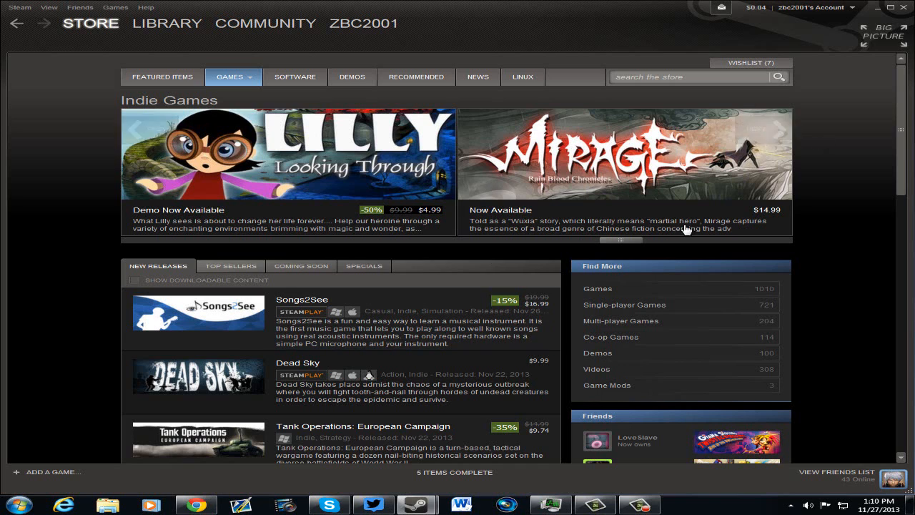
mouse_move(764, 128)
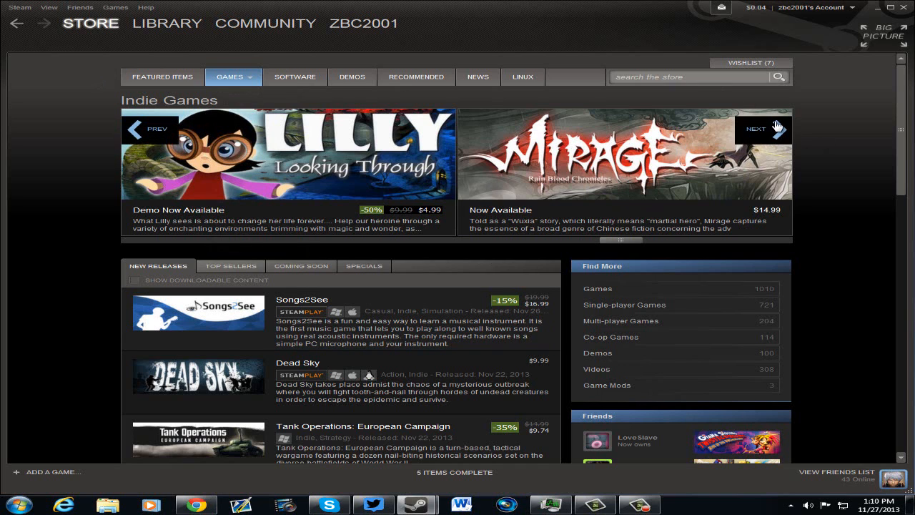
left_click(756, 128)
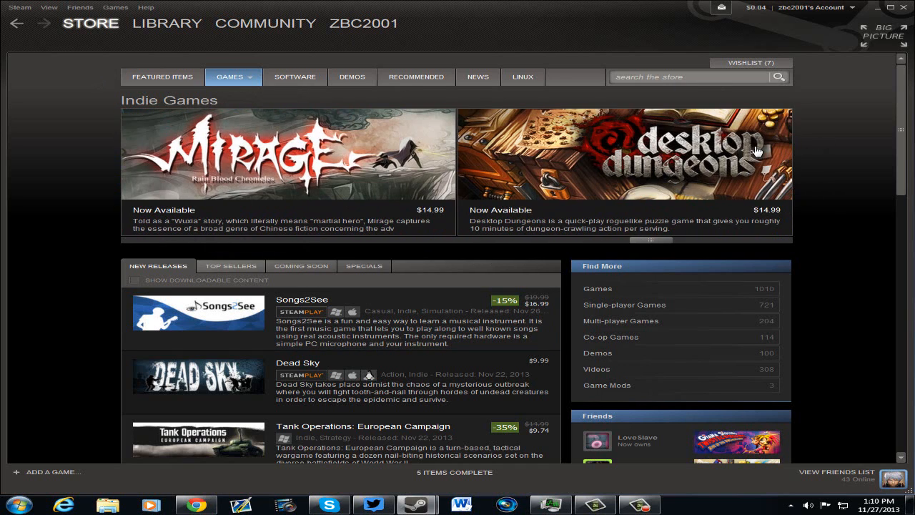
left_click(778, 128)
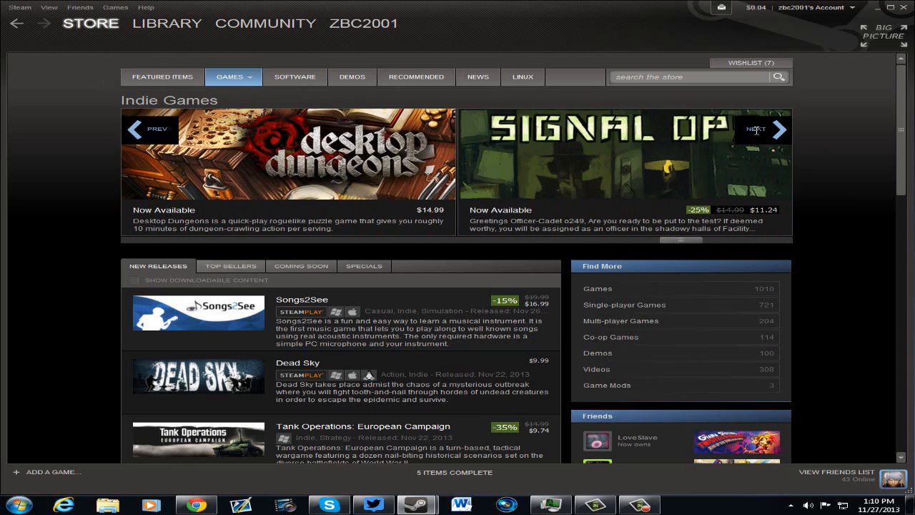
left_click(767, 129)
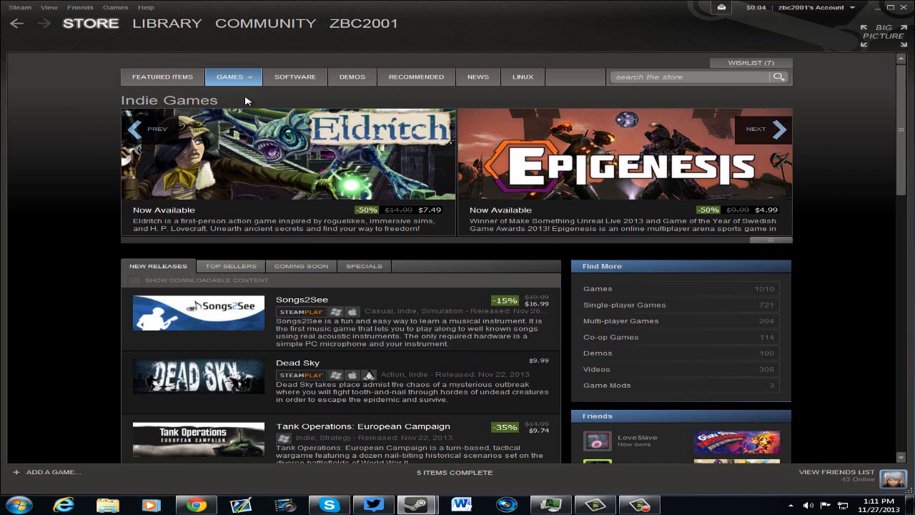
left_click(90, 23)
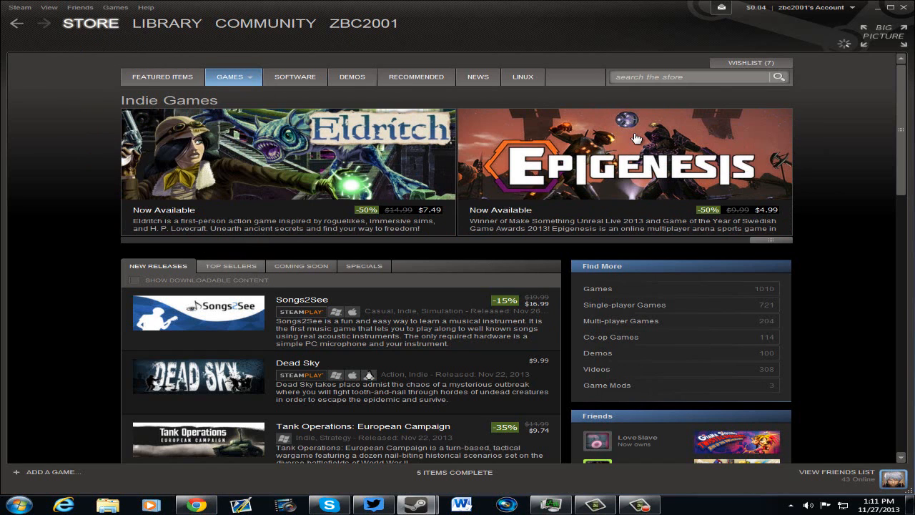
left_click(416, 77)
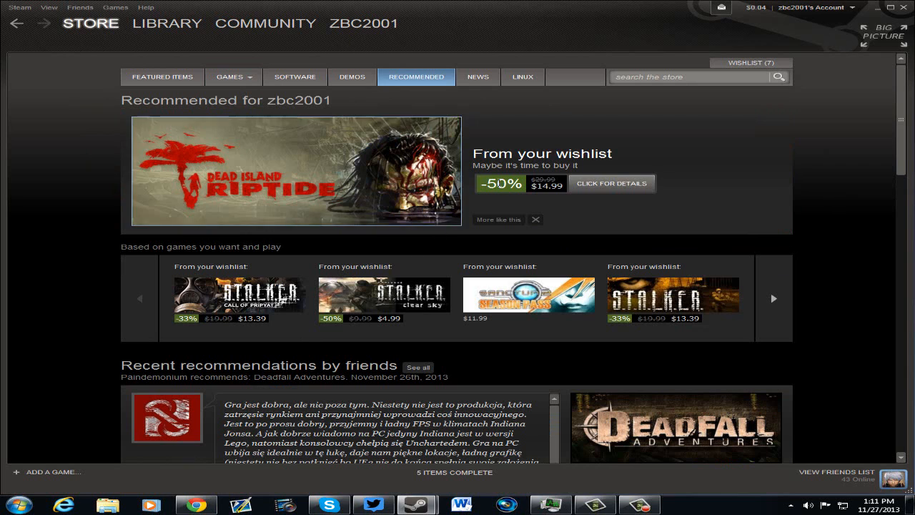
mouse_move(378, 210)
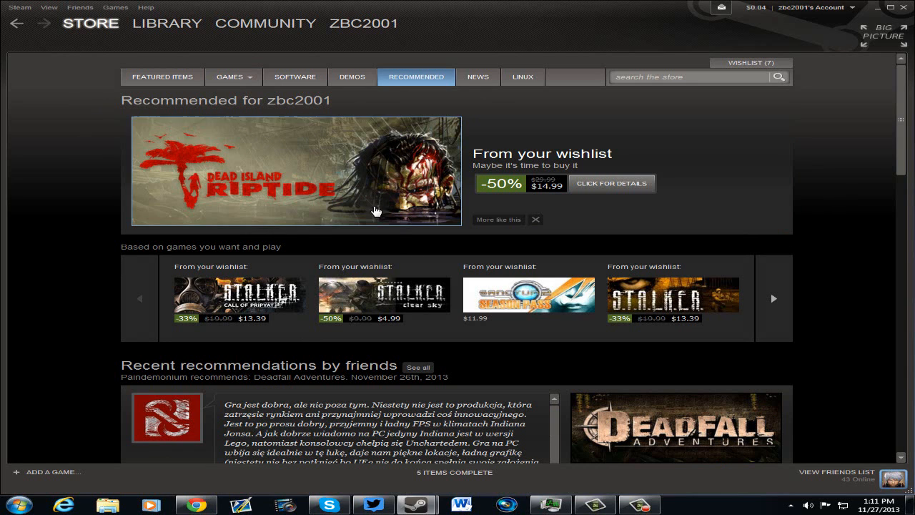
mouse_move(369, 200)
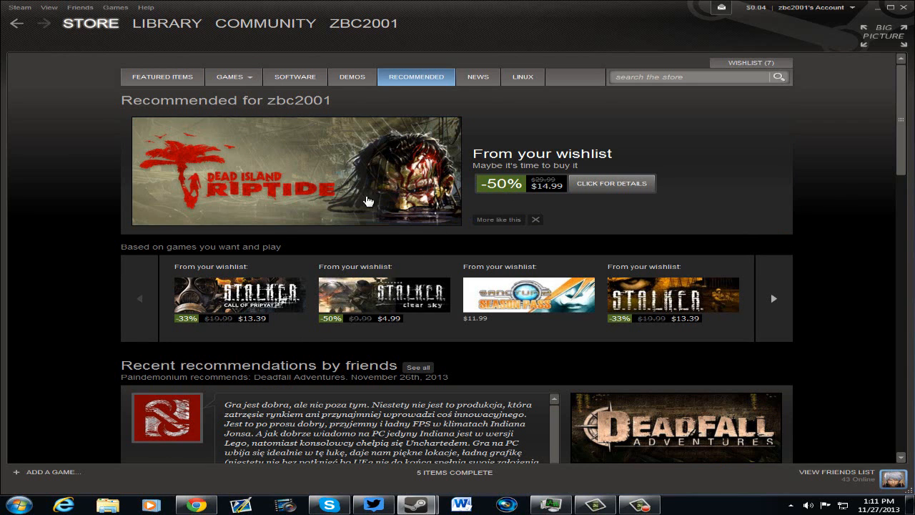
scroll("down", 3)
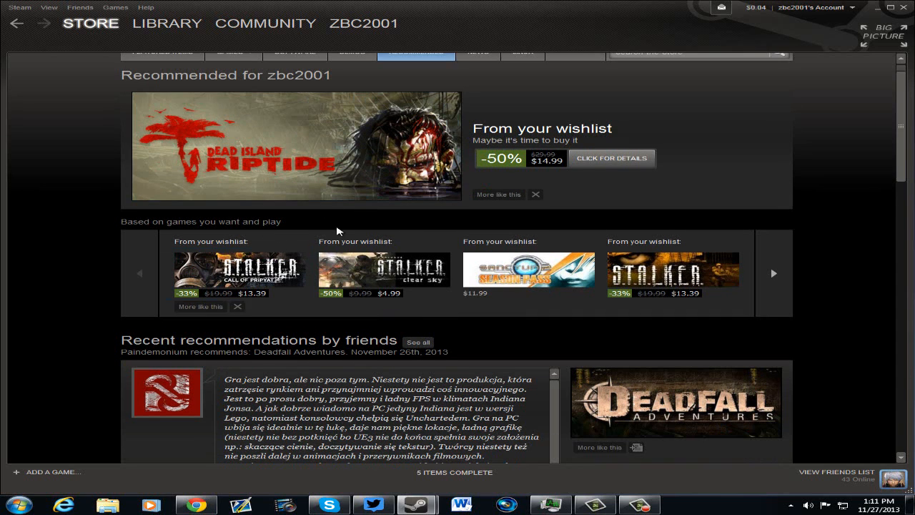
scroll("down", 3)
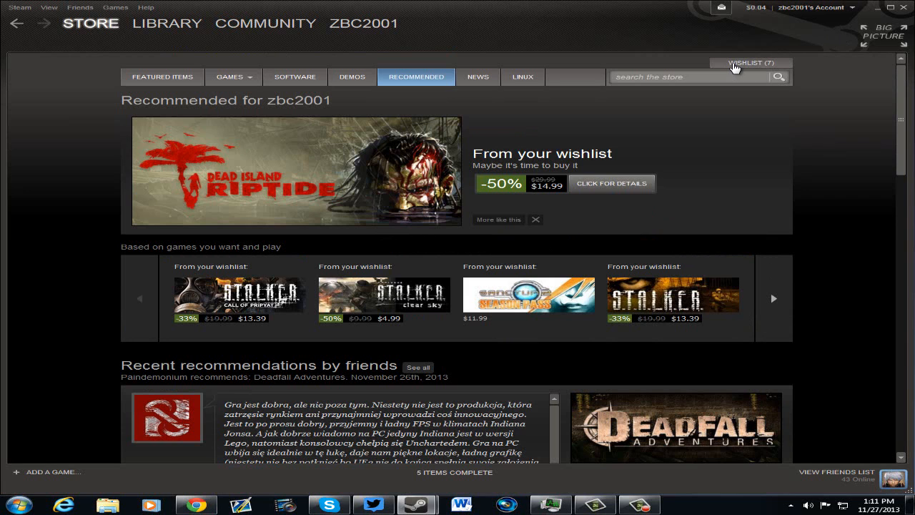
left_click(748, 63)
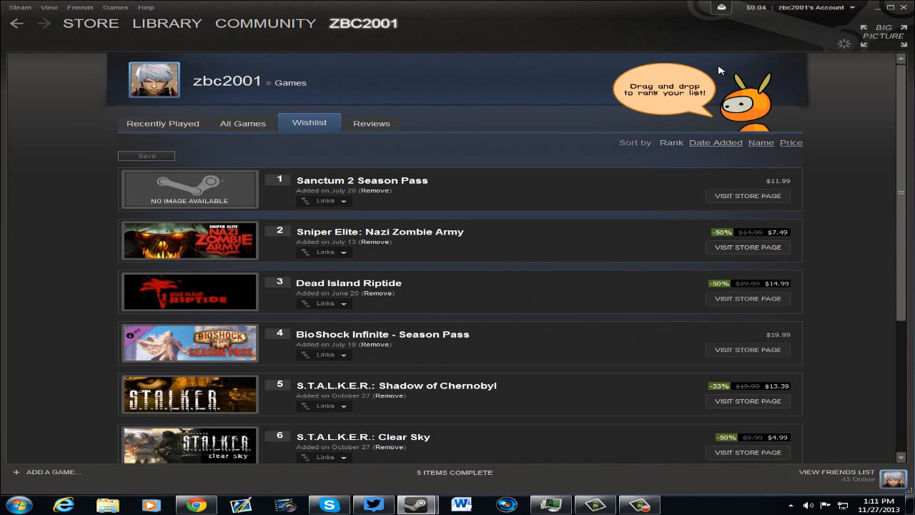
mouse_move(484, 232)
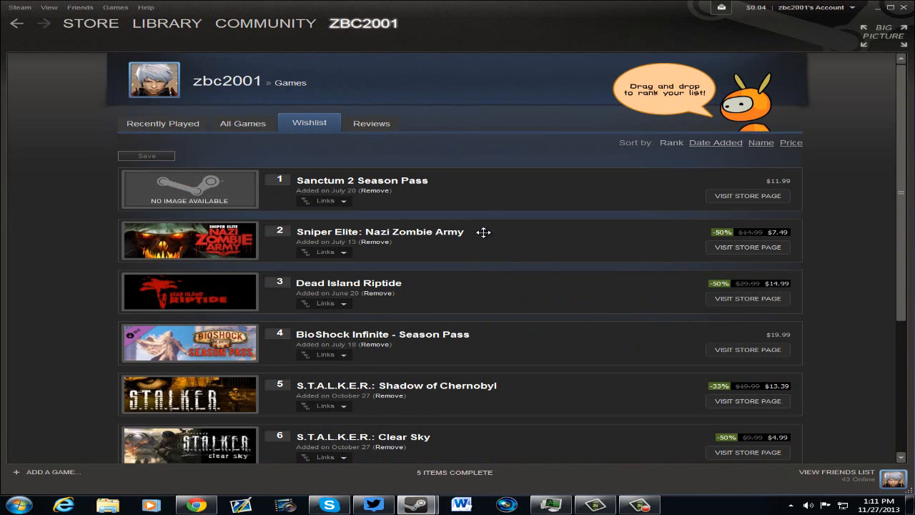
Scroll the wishlist and remove BioShock Infinite - Season Pass, leaving six games.
scroll("down", 3)
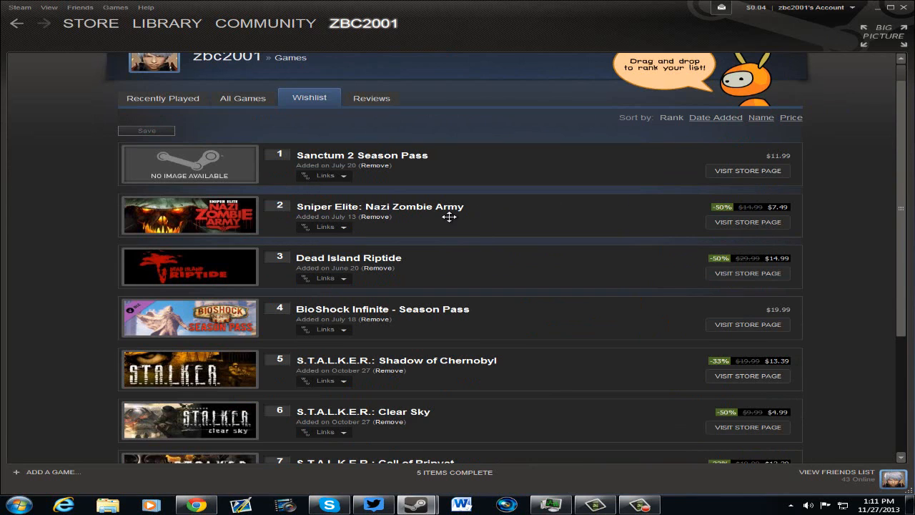
mouse_move(445, 217)
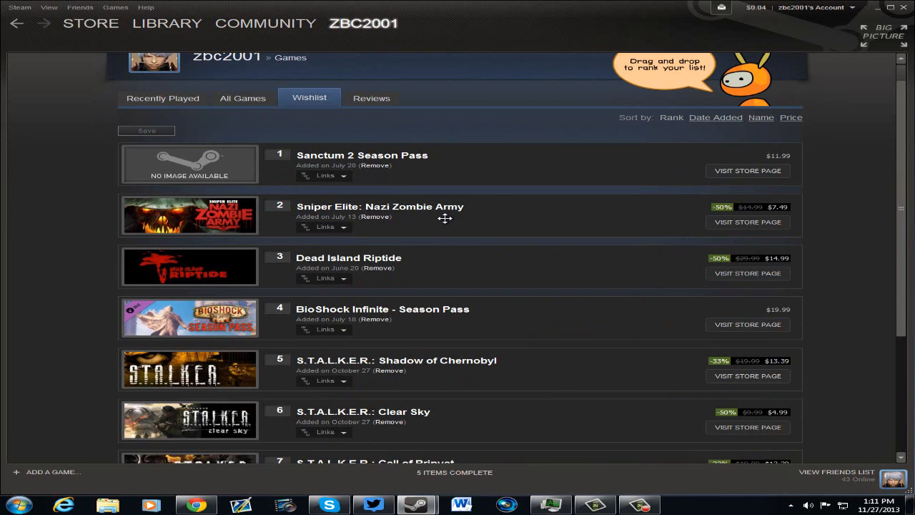
mouse_move(401, 267)
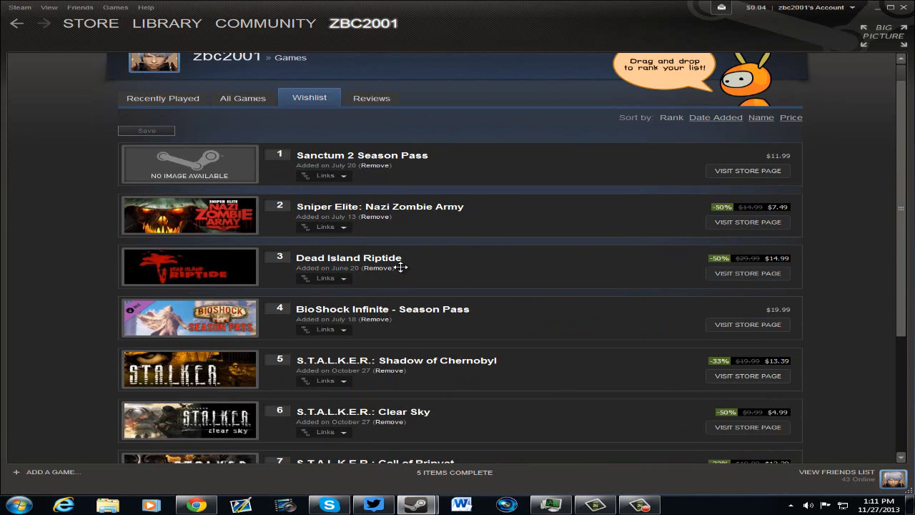
mouse_move(447, 332)
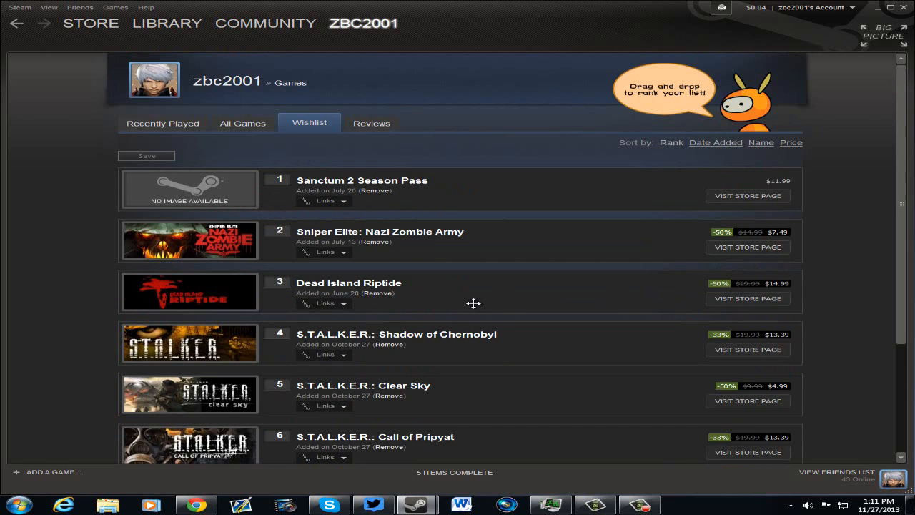
scroll("down", 3)
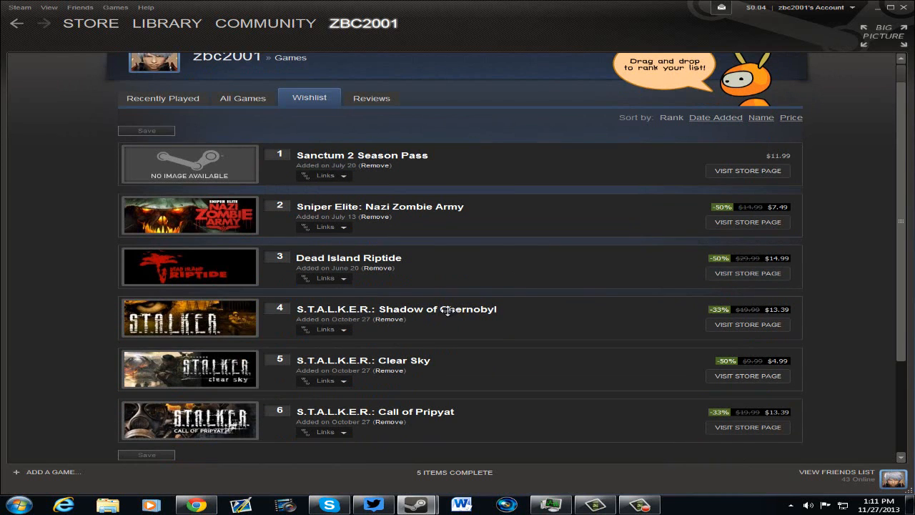
mouse_move(779, 327)
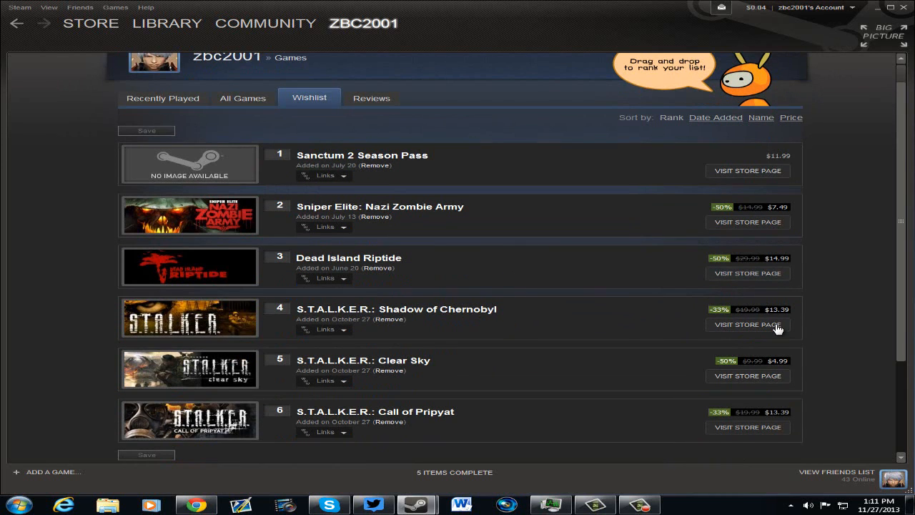
scroll("down", 3)
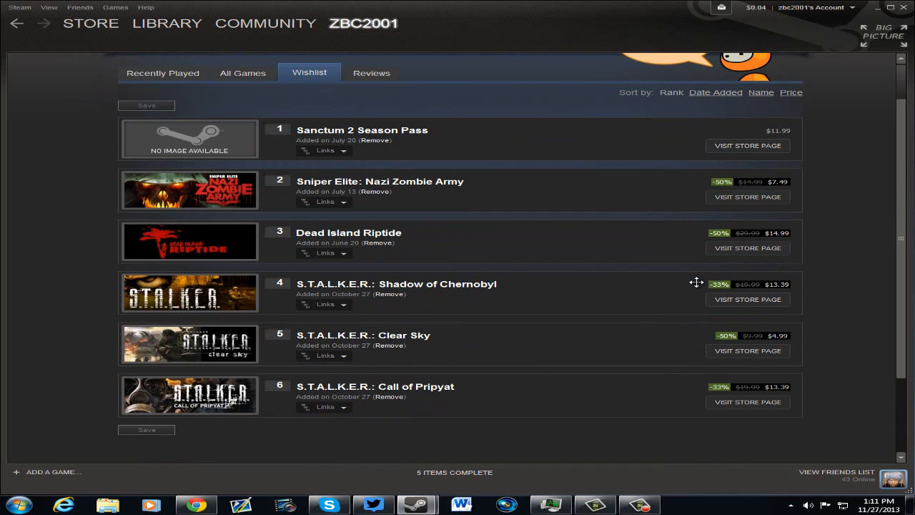
mouse_move(371, 344)
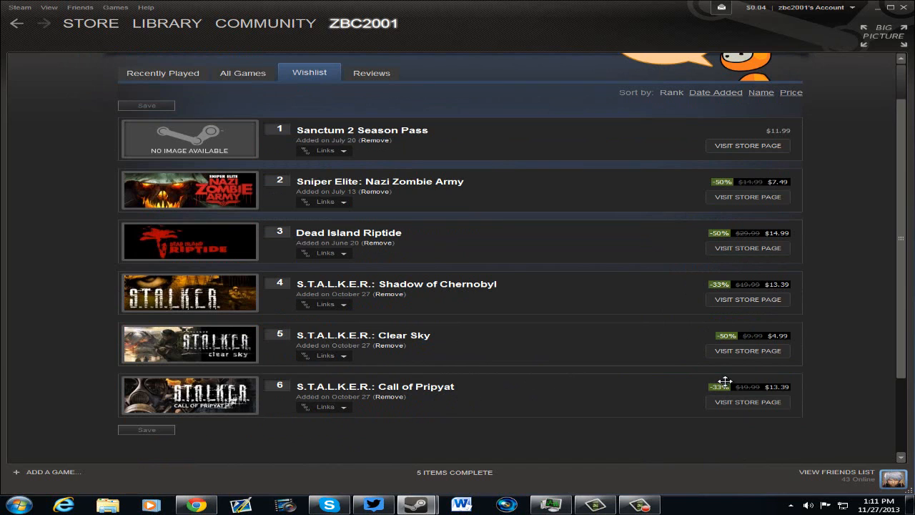
mouse_move(715, 323)
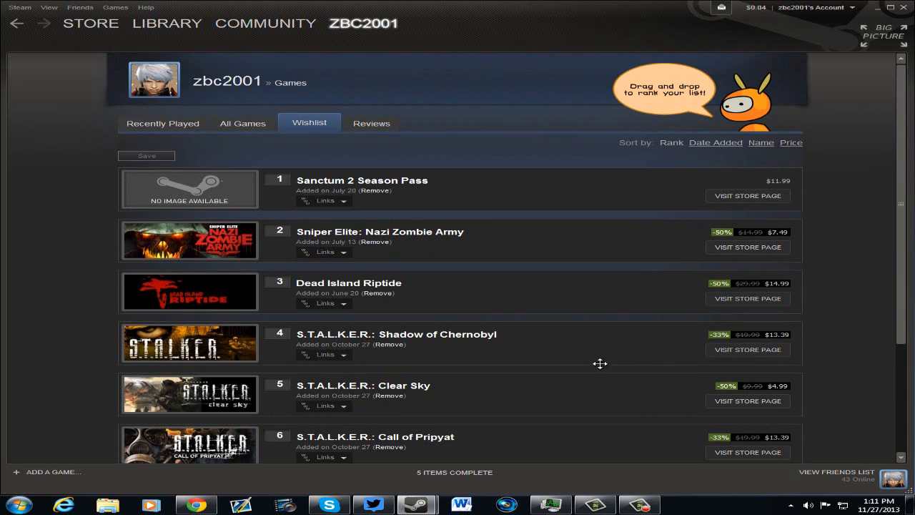
left_click(90, 23)
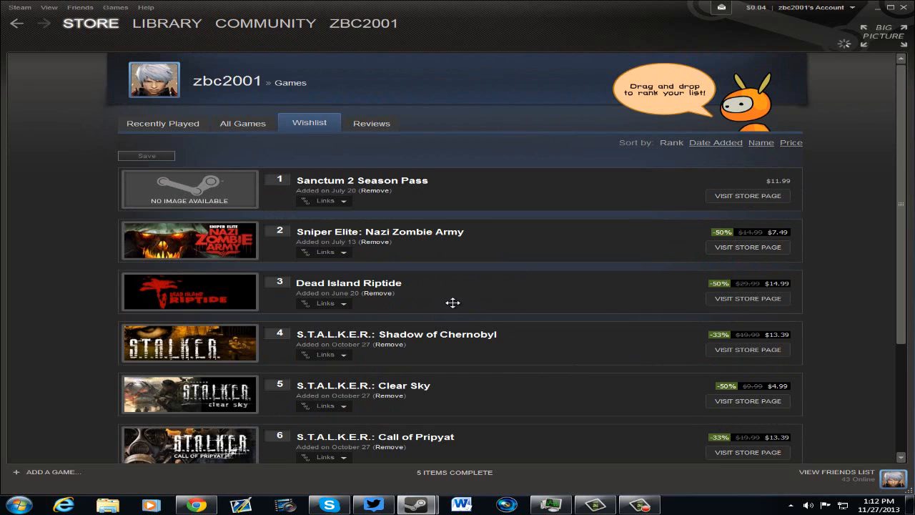
mouse_move(630, 249)
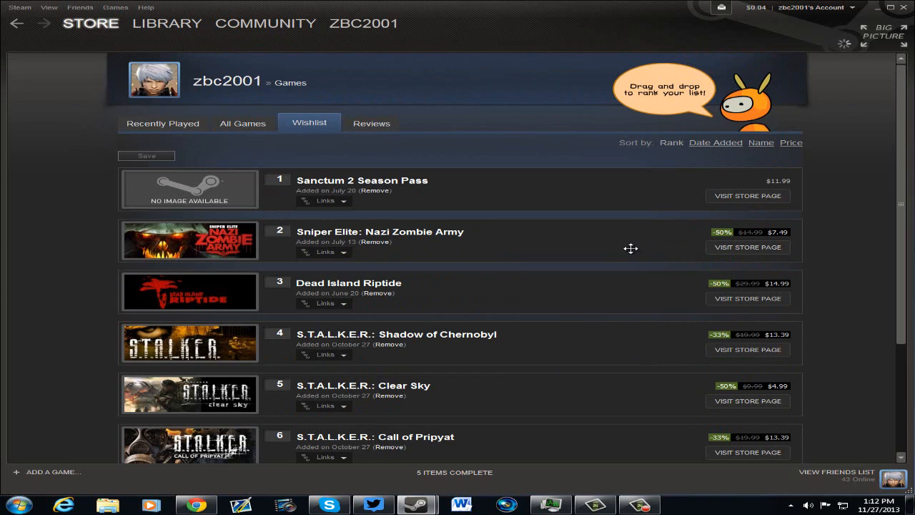
mouse_move(580, 248)
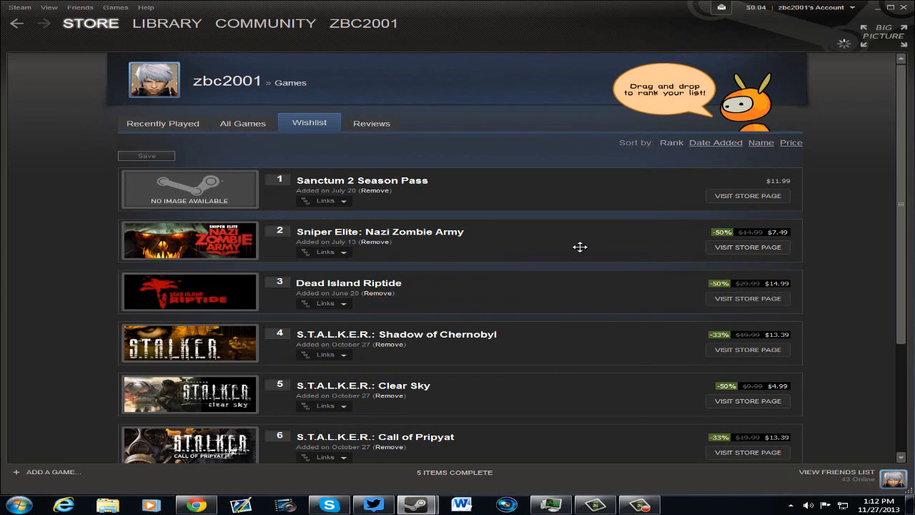
mouse_move(640, 263)
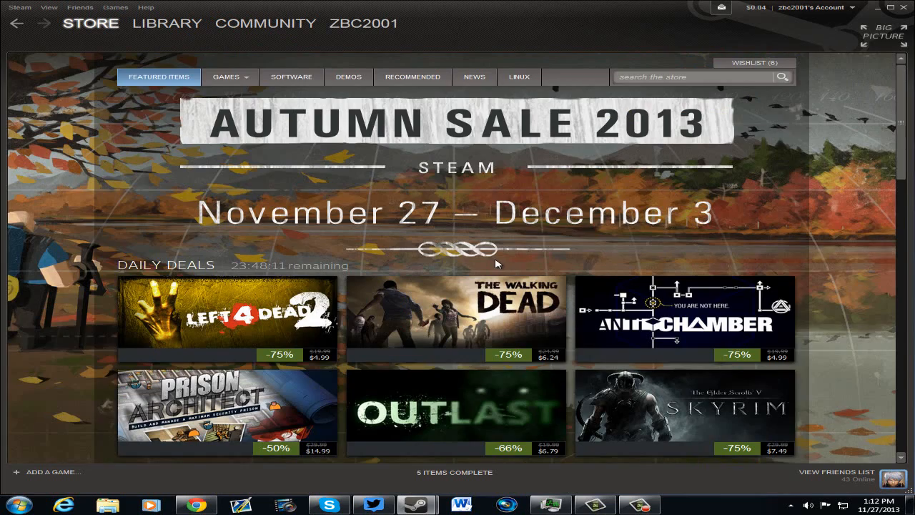
Scroll down the Autumn Sale front page to the Daily Deals with Sleeping Dogs and Terraria.
scroll("down", 3)
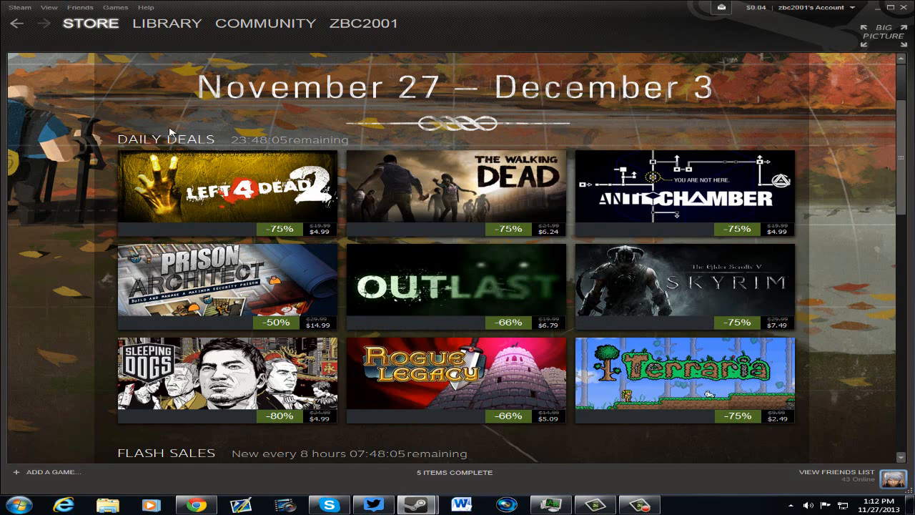
mouse_move(312, 100)
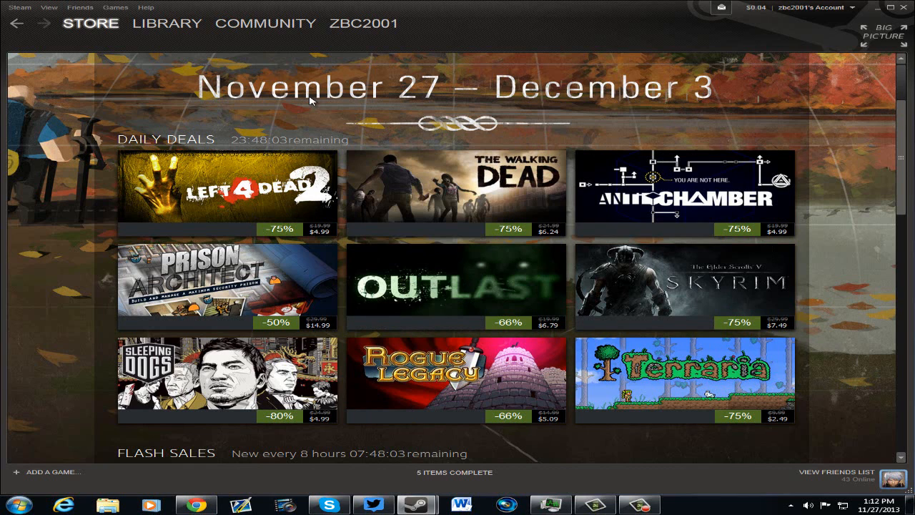